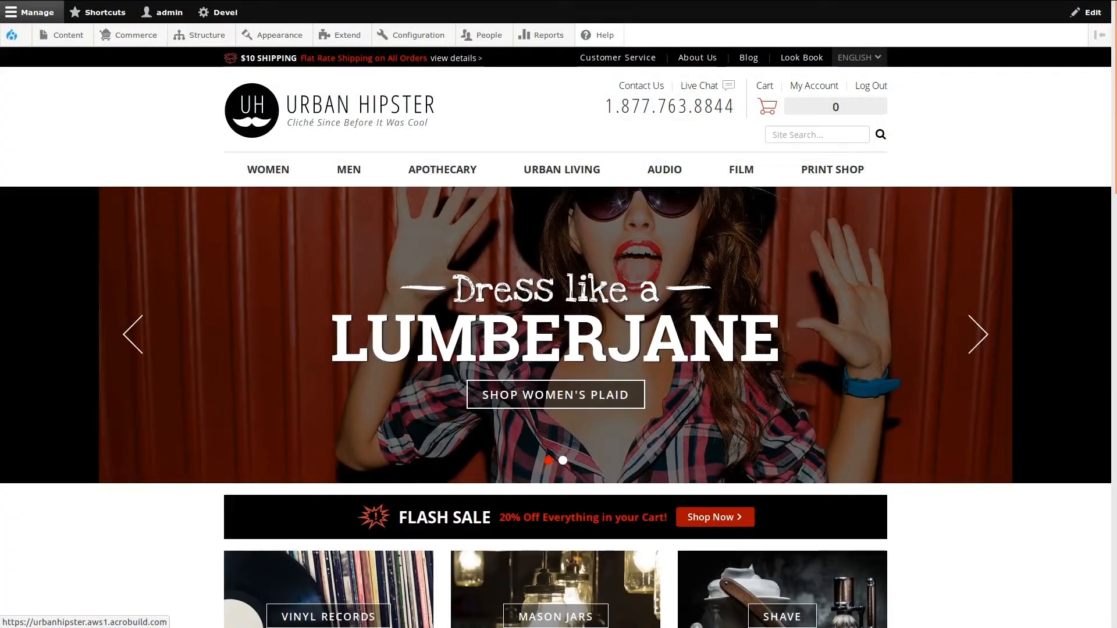
mouse_move(91, 527)
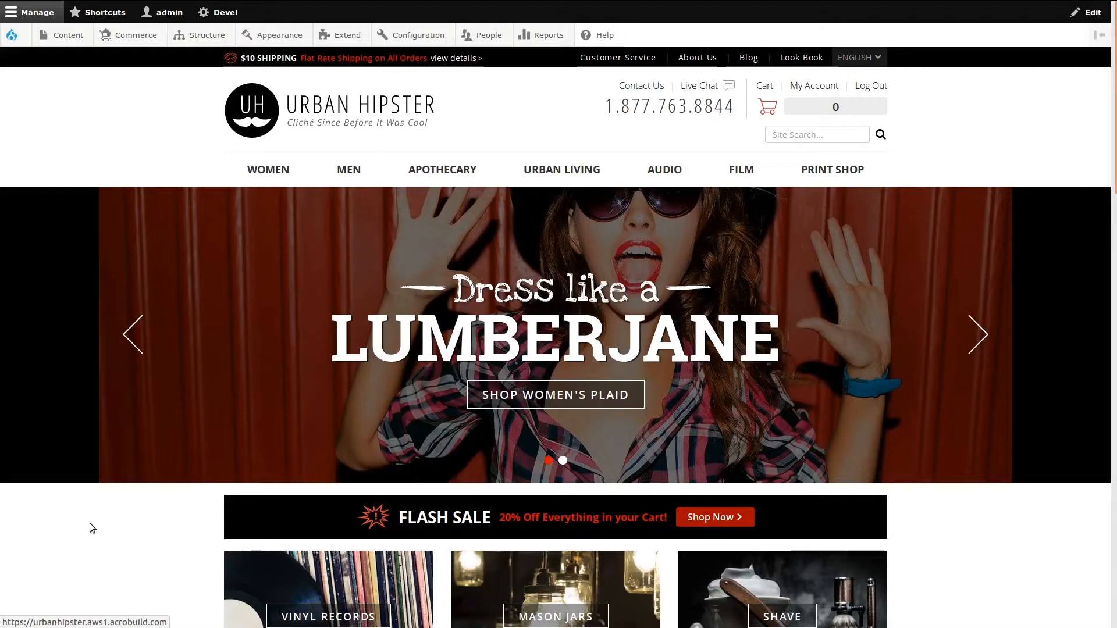
Step: Reveal the Commerce configuration submenu from the admin toolbar
left_click(134, 35)
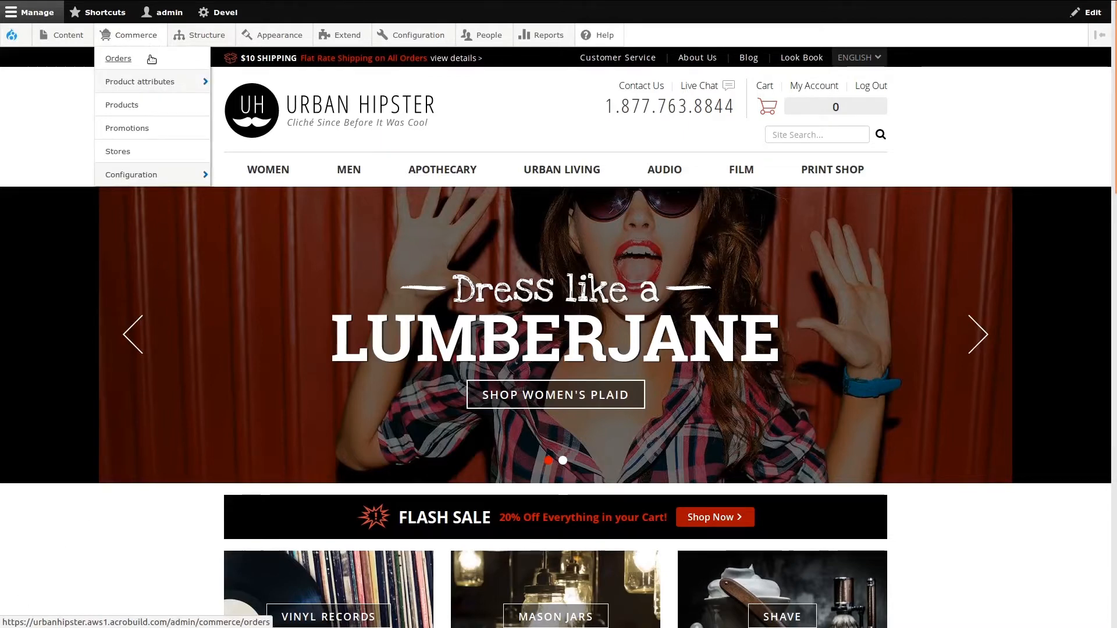
left_click(130, 175)
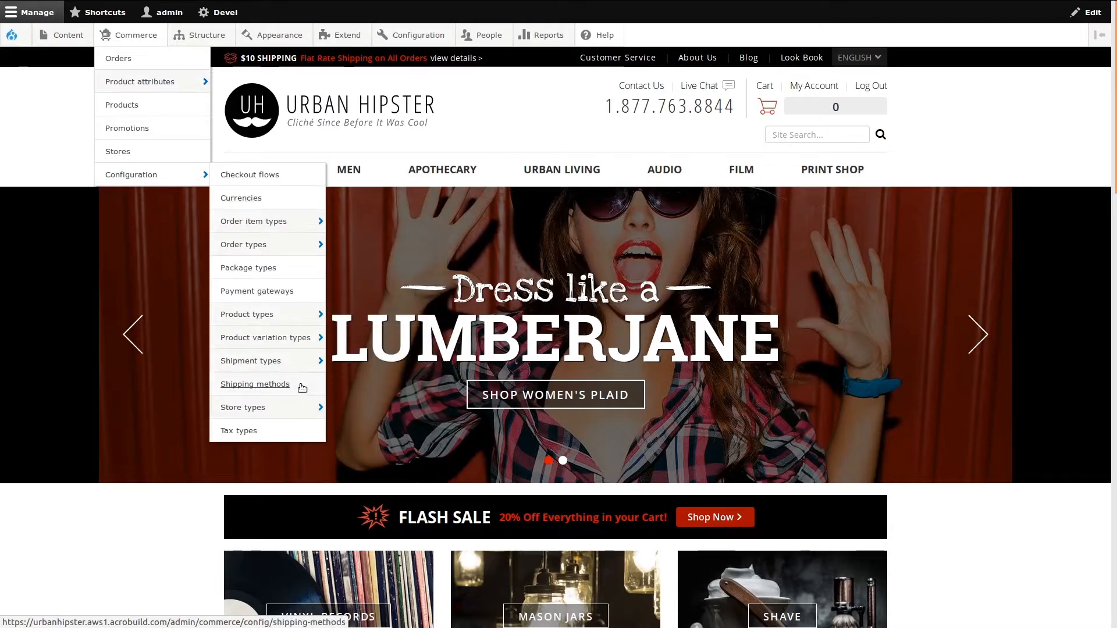
Step: Show the Shipping methods list with its single enabled $10 Flat Rate method
left_click(254, 384)
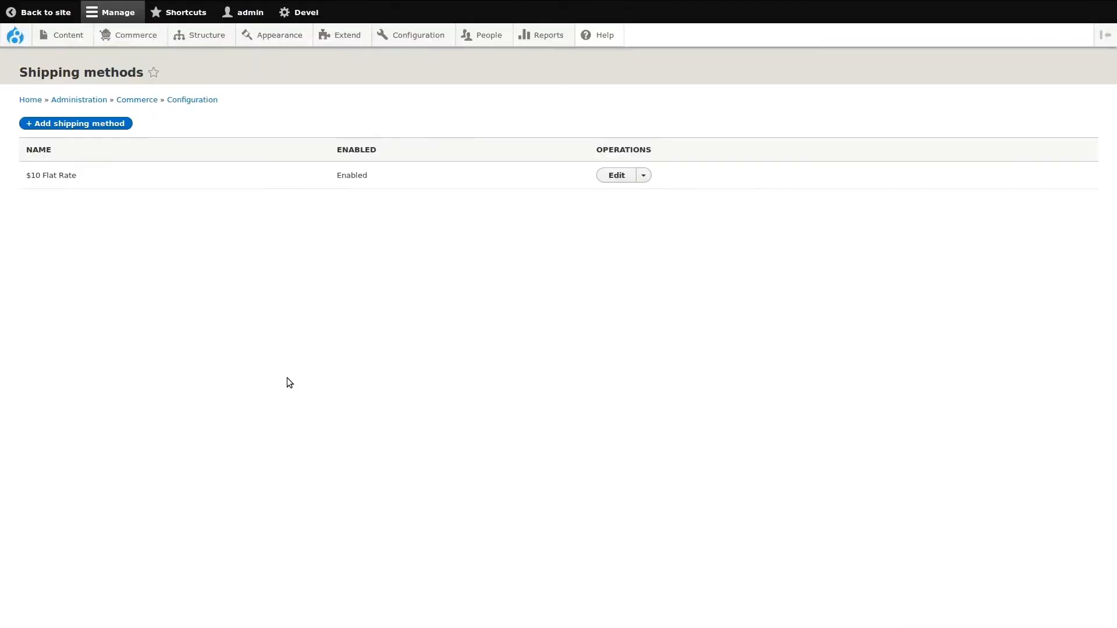
mouse_move(115, 222)
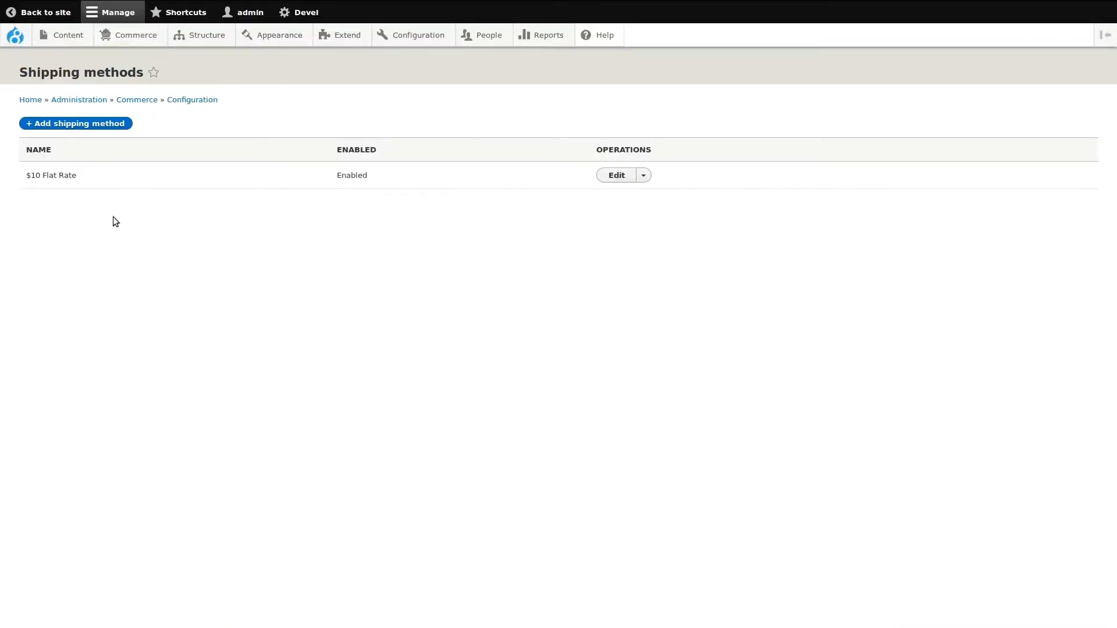
mouse_move(91, 191)
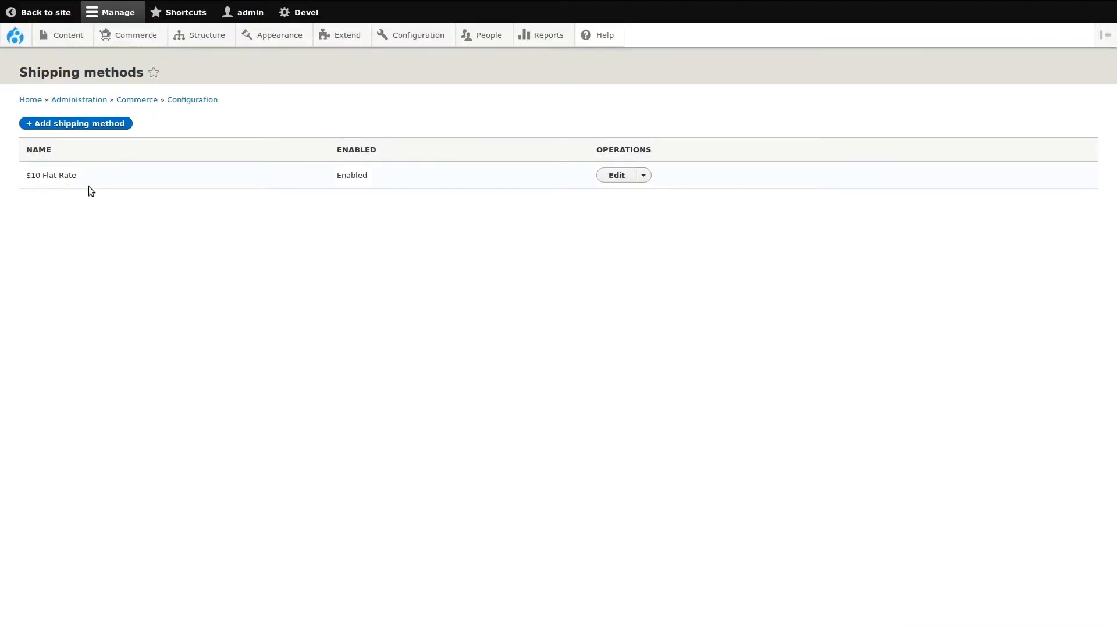
mouse_move(562, 208)
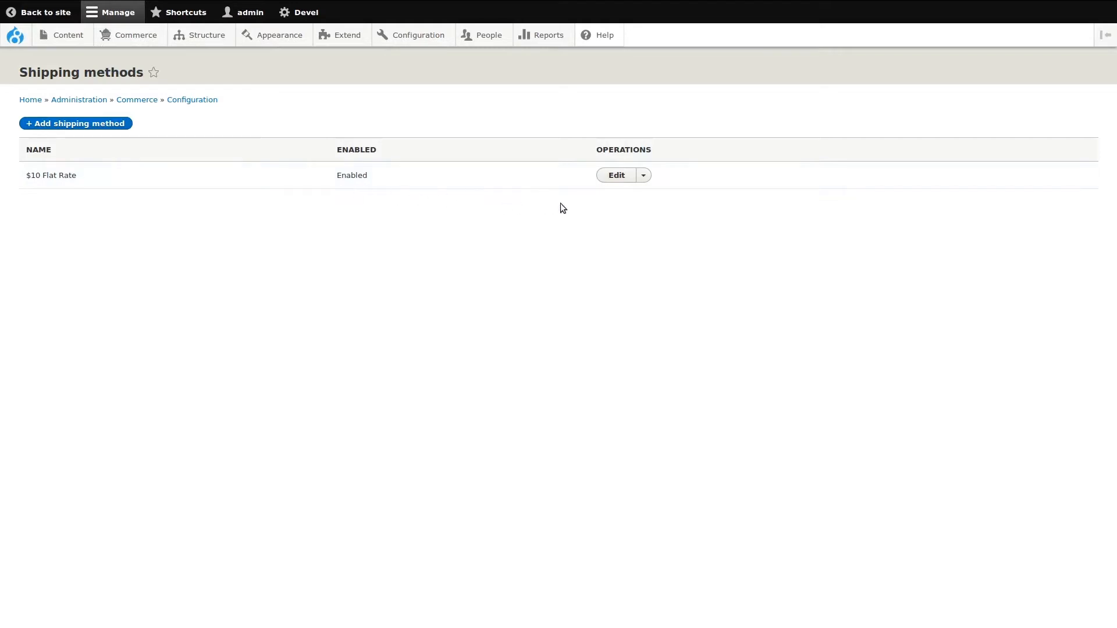
mouse_move(616, 175)
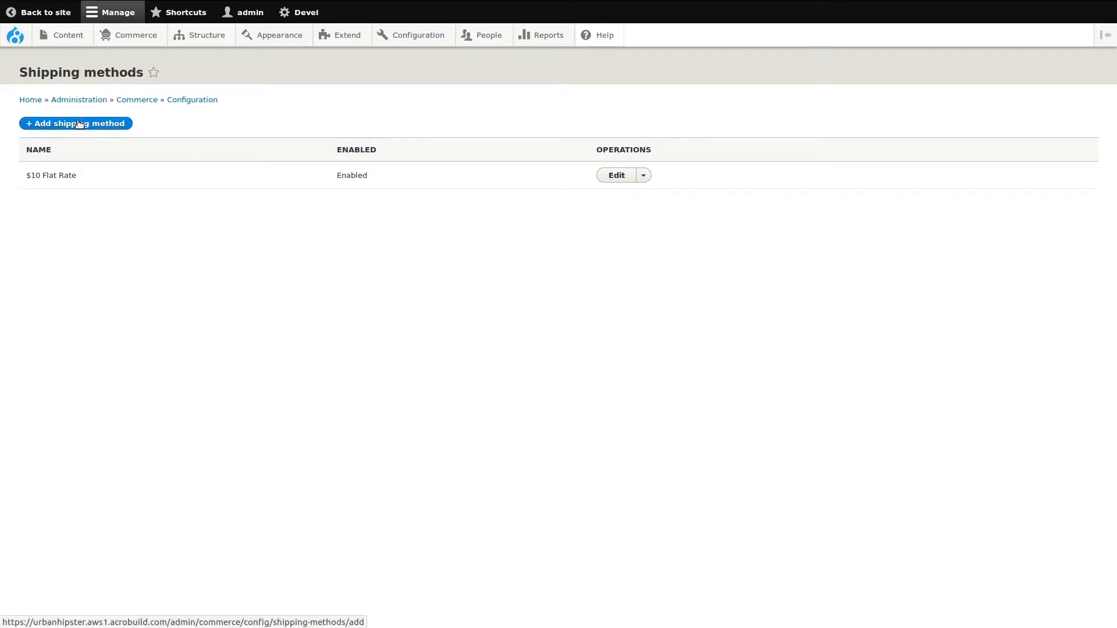
Step: Add a new shipping method and name it '$5 Per Item'
left_click(75, 123)
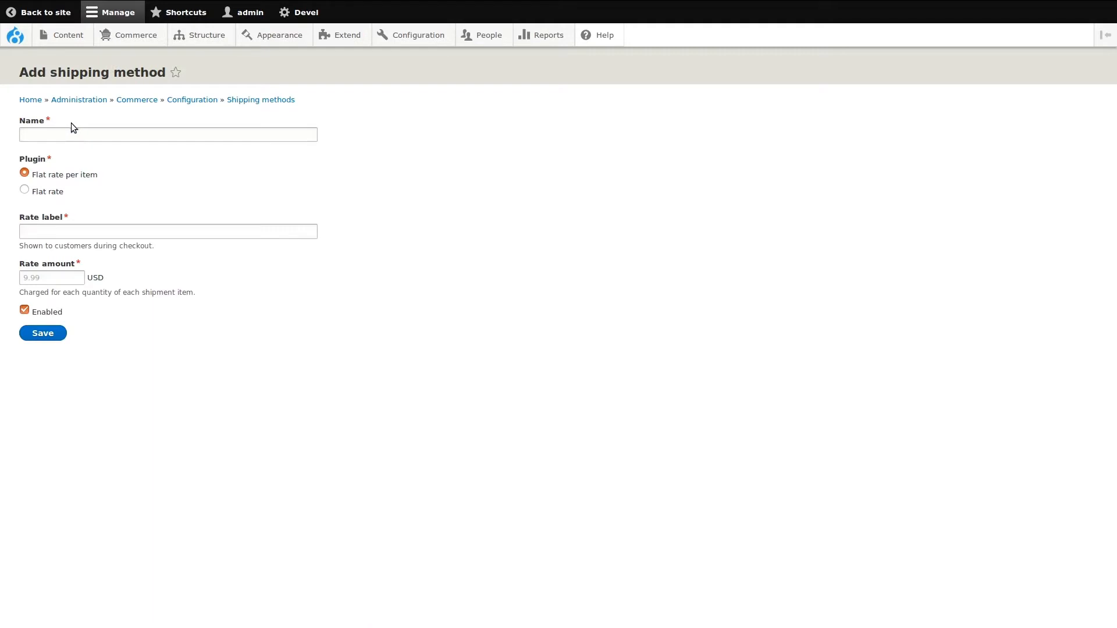
mouse_move(88, 365)
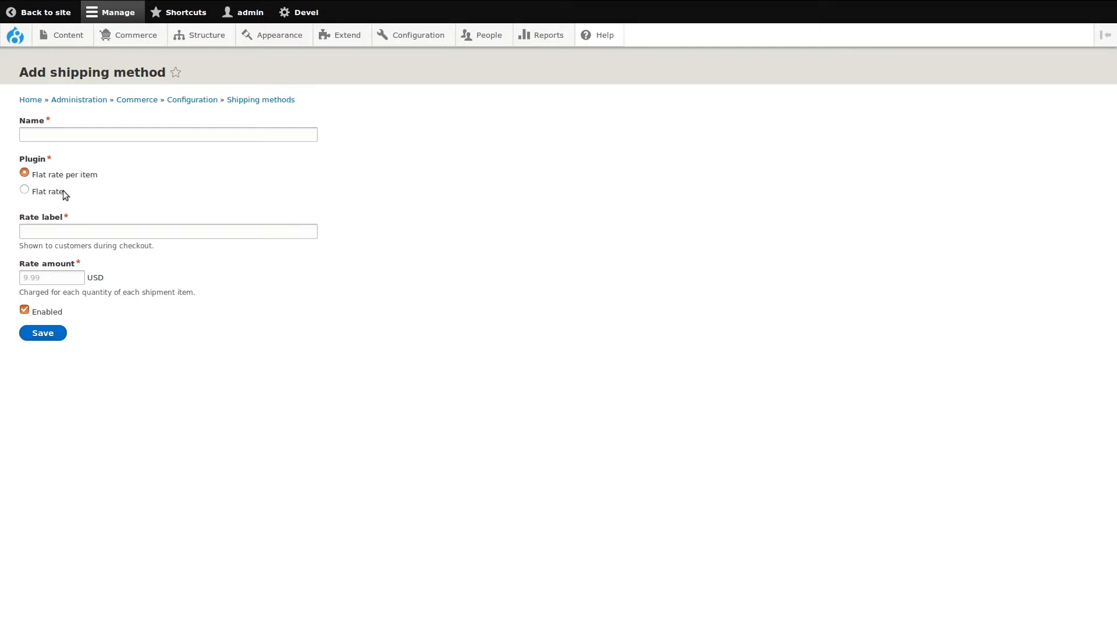
mouse_move(70, 194)
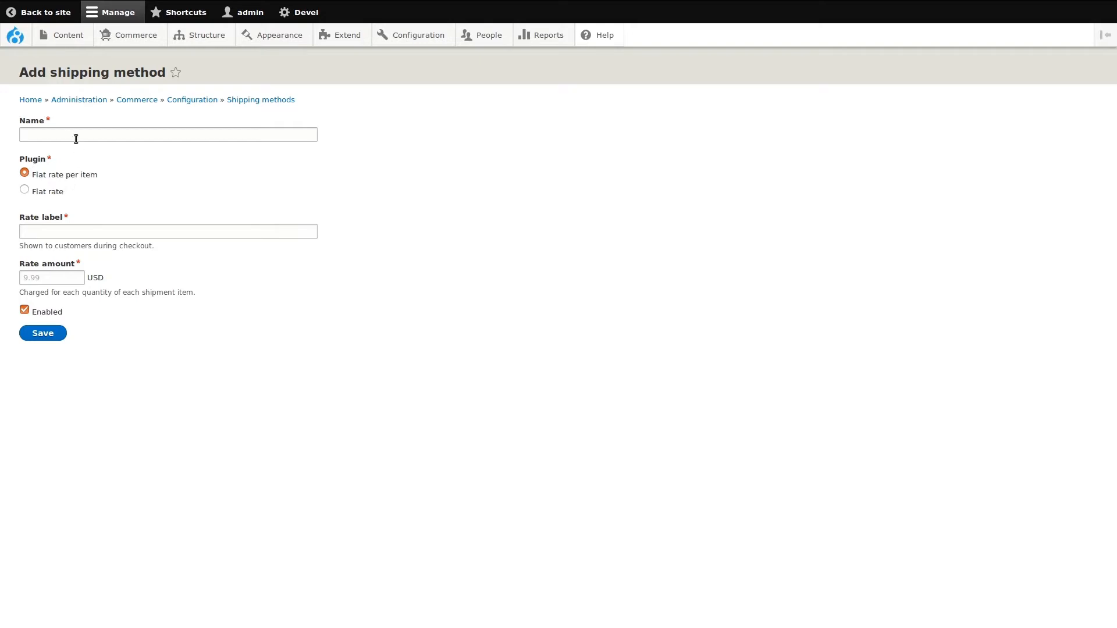
type("$")
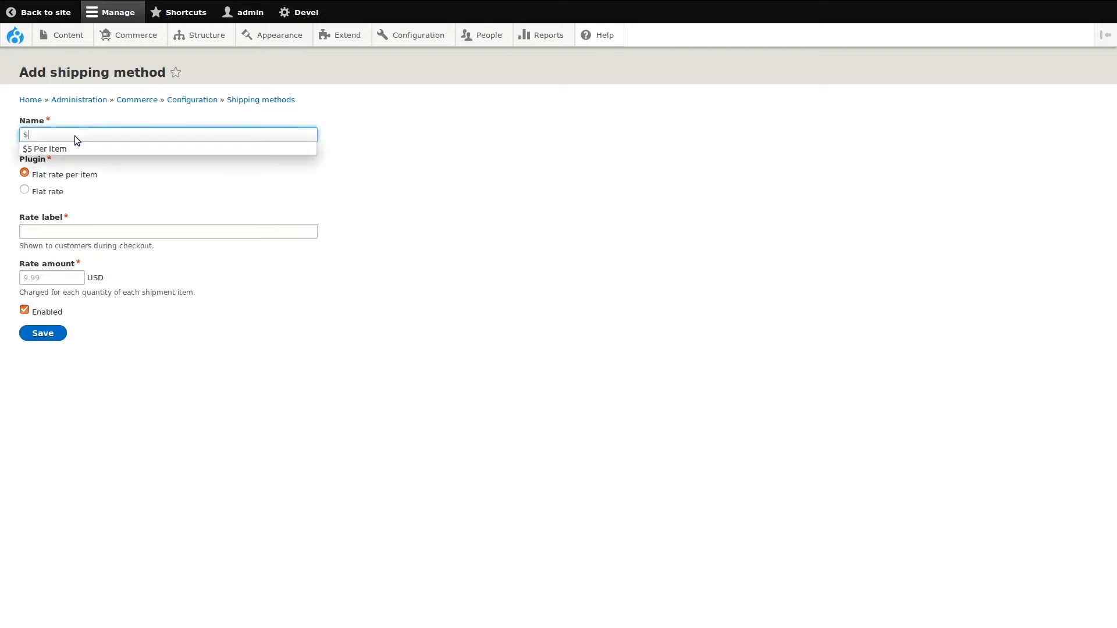
left_click(45, 148)
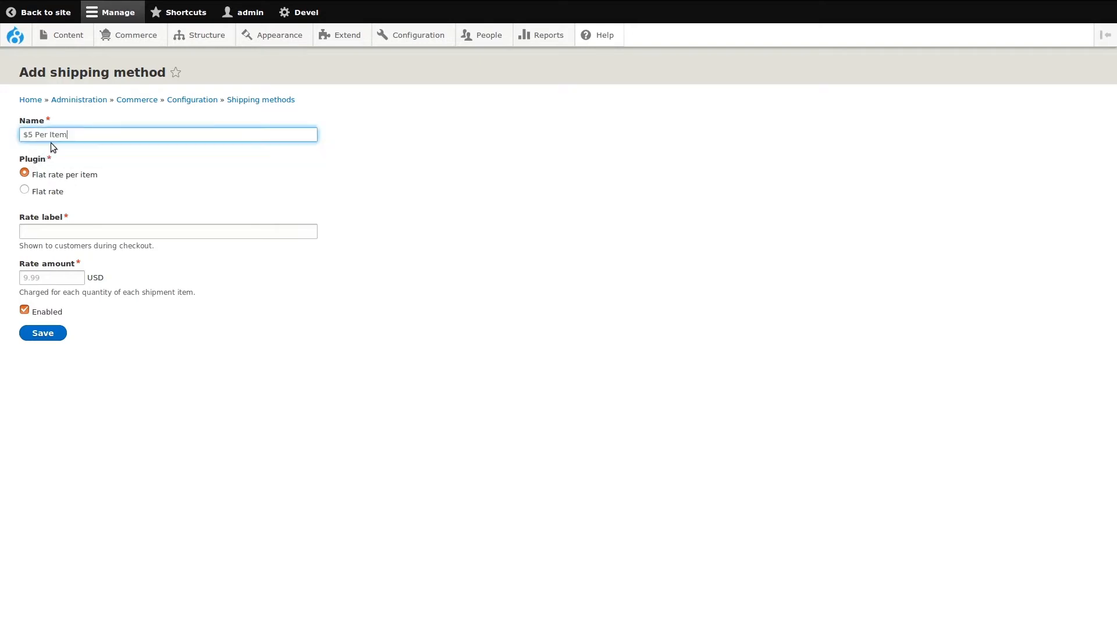
mouse_move(92, 186)
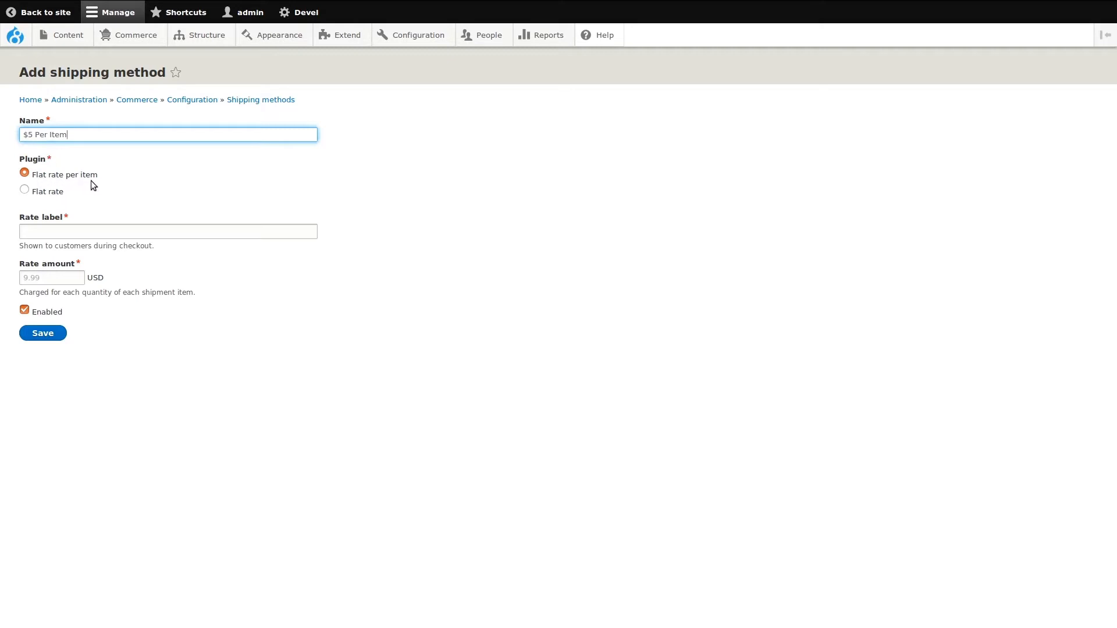
Step: Set rate label '$5 Per Item Shipping' and rate amount 5 USD, leaving Enabled checked
left_click(168, 231)
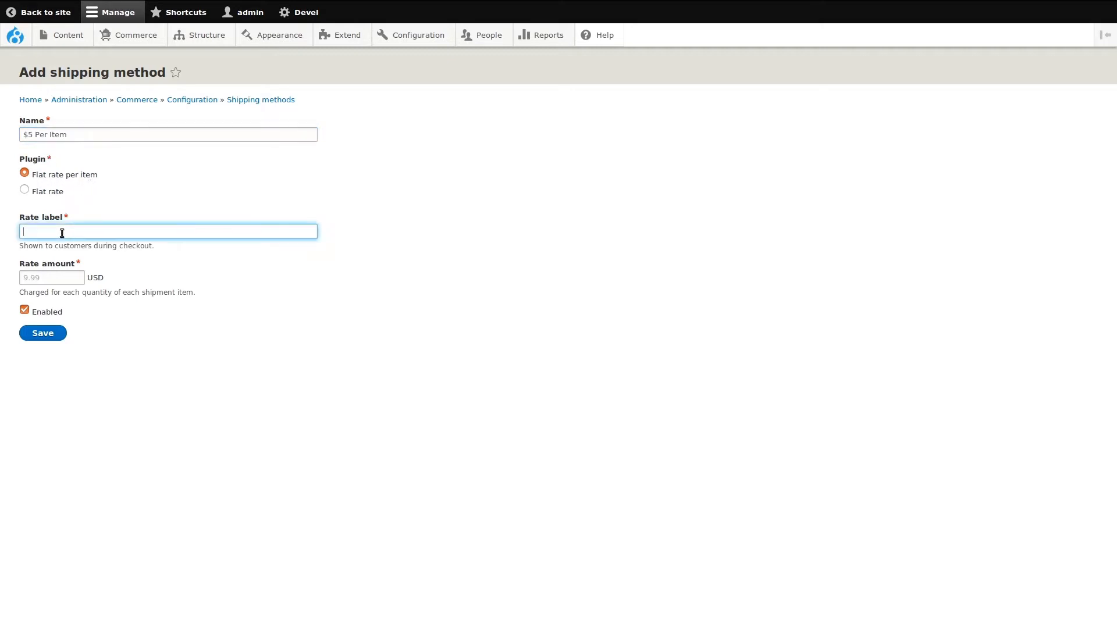
type("$5 Per Item Shipping")
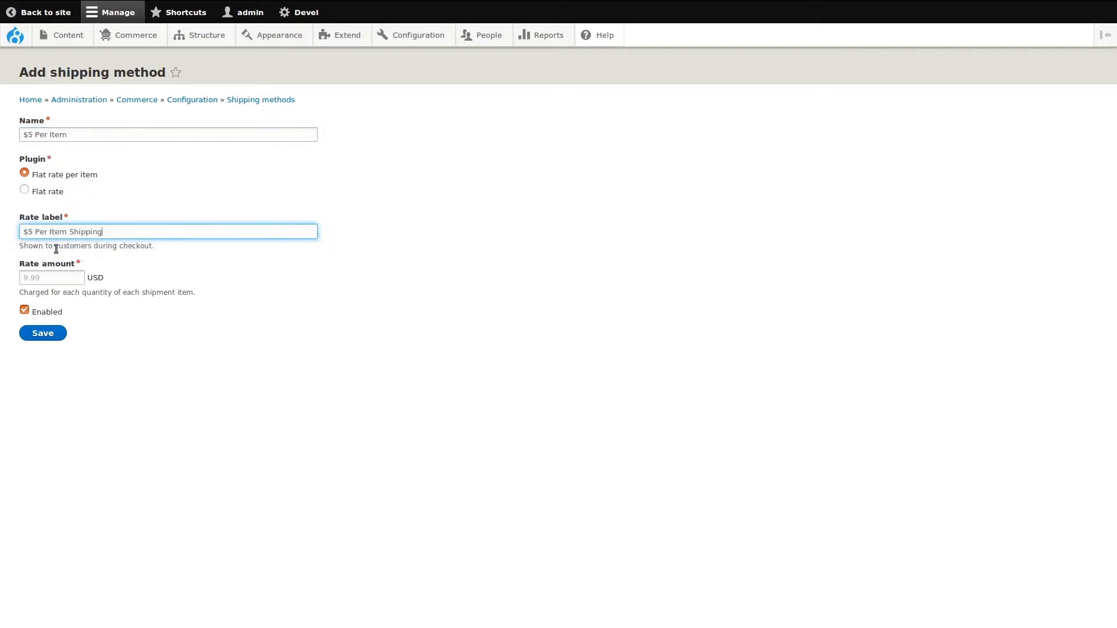
mouse_move(112, 235)
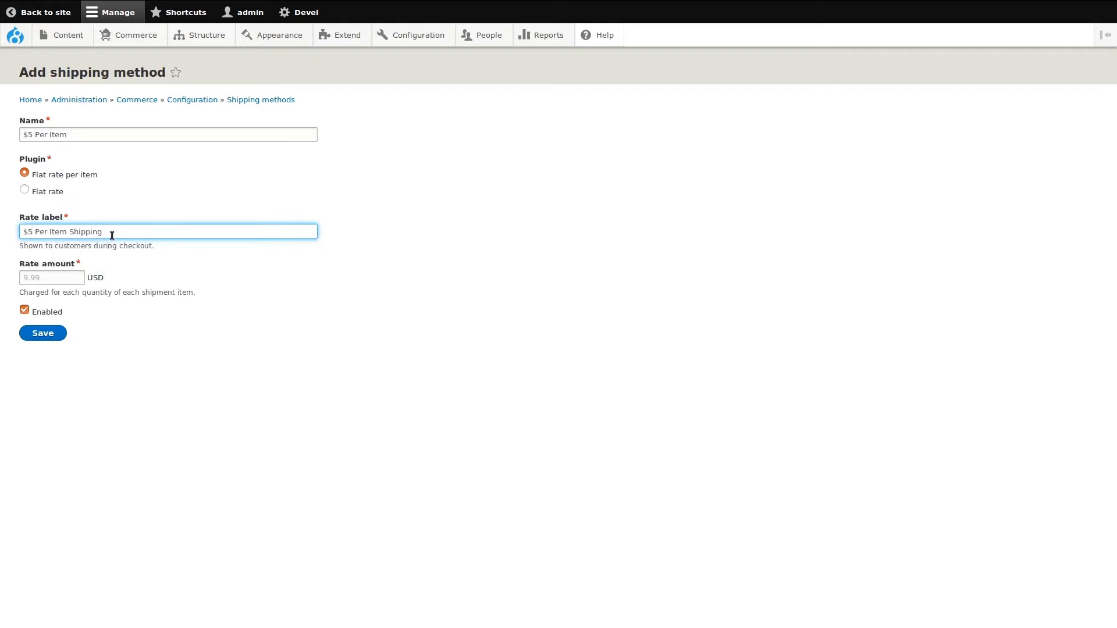
mouse_move(19, 245)
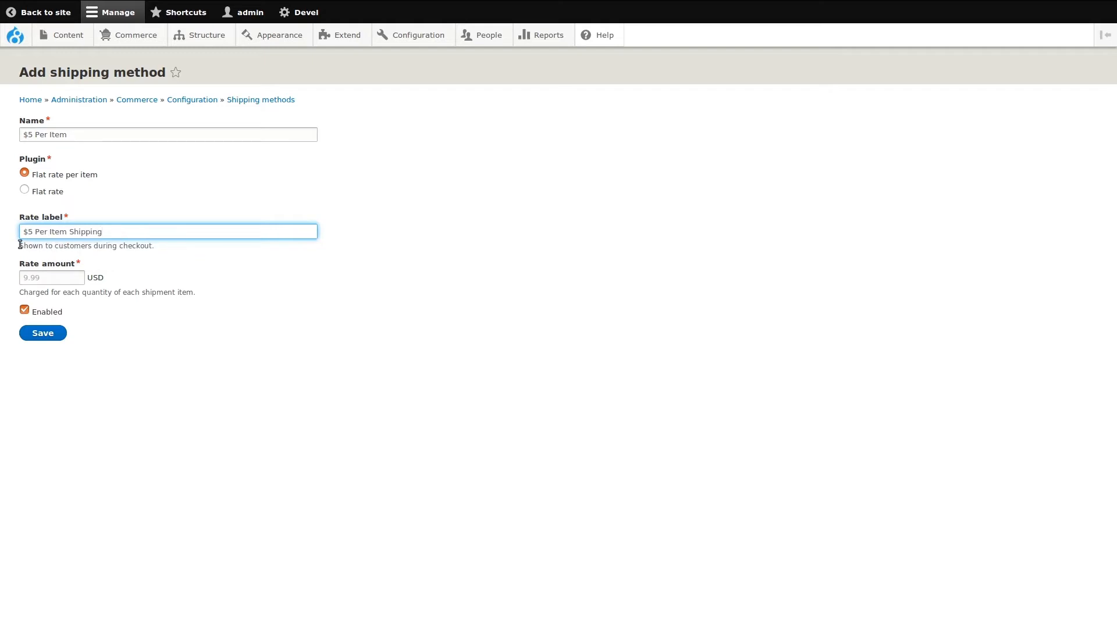
double_click(86, 245)
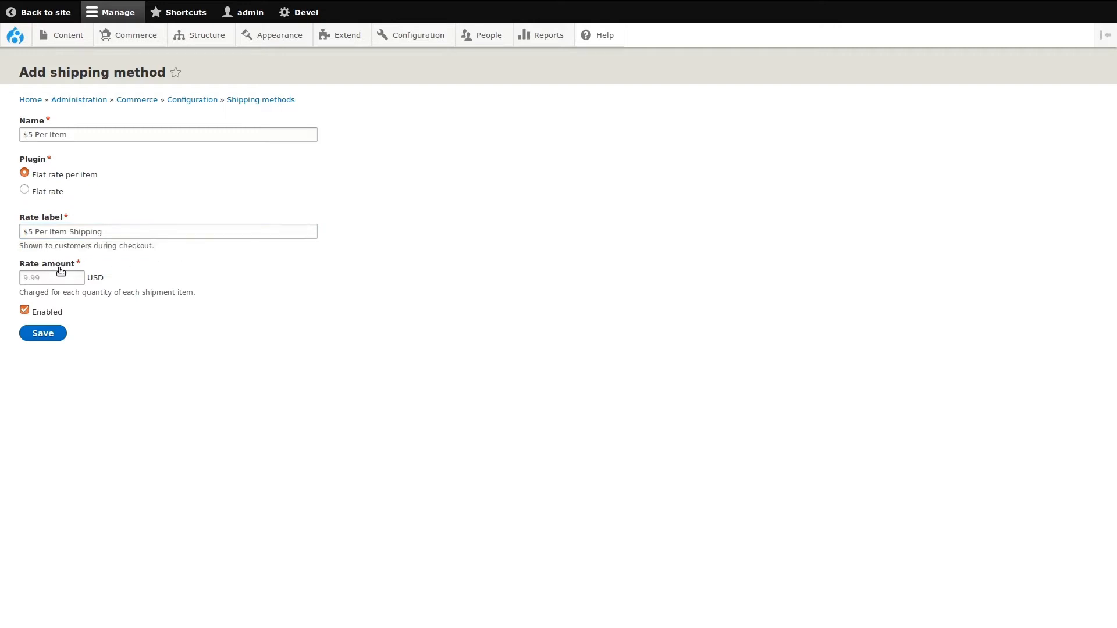
left_click(51, 279)
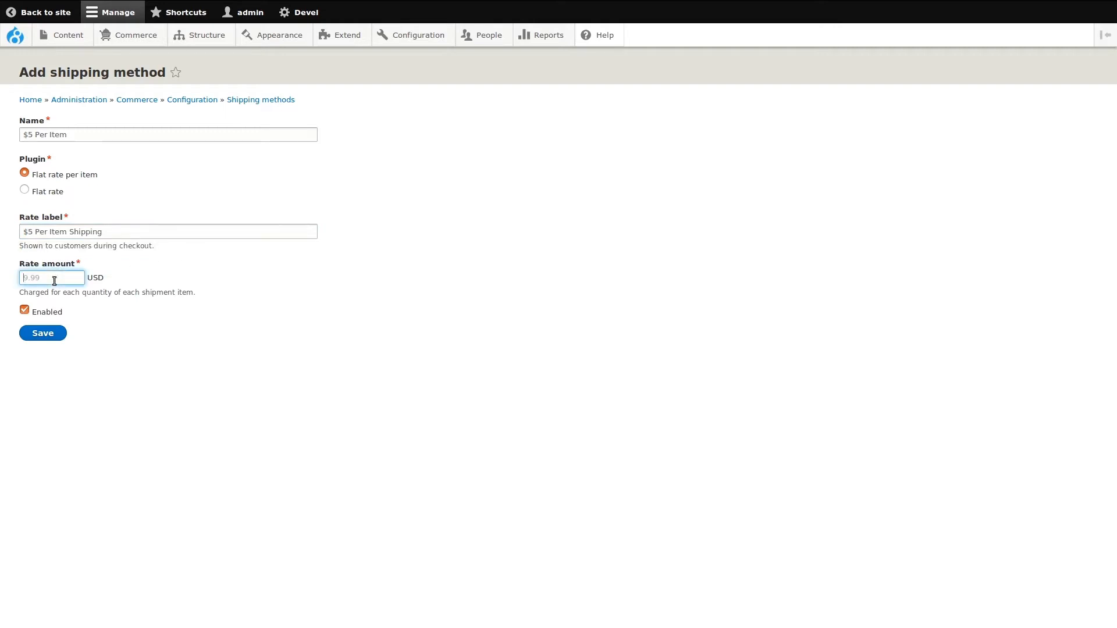
type("5")
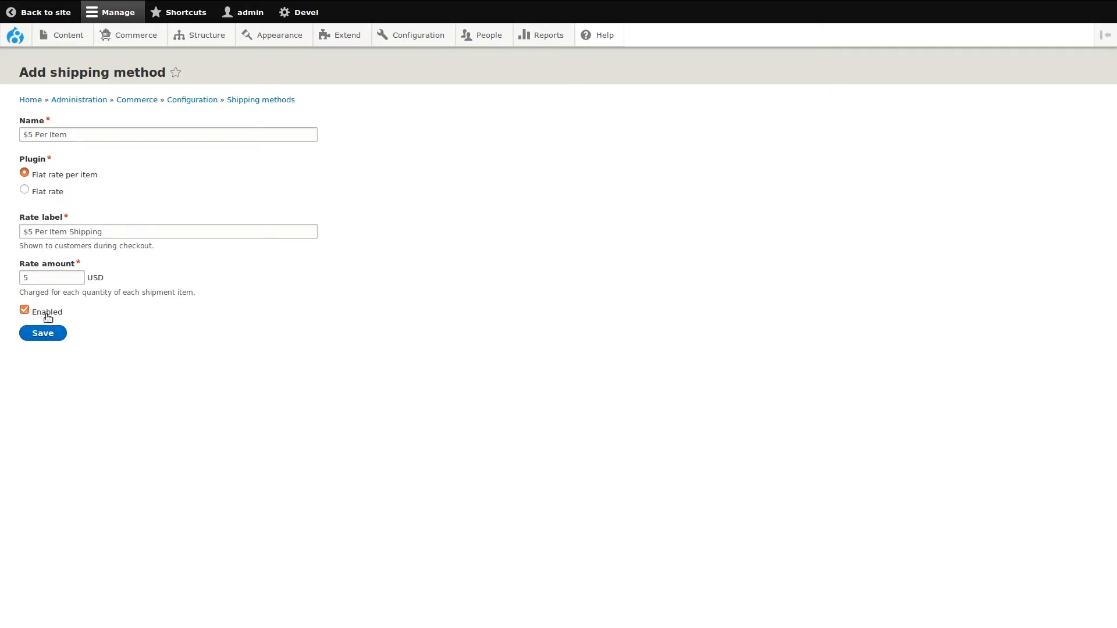
left_click(42, 333)
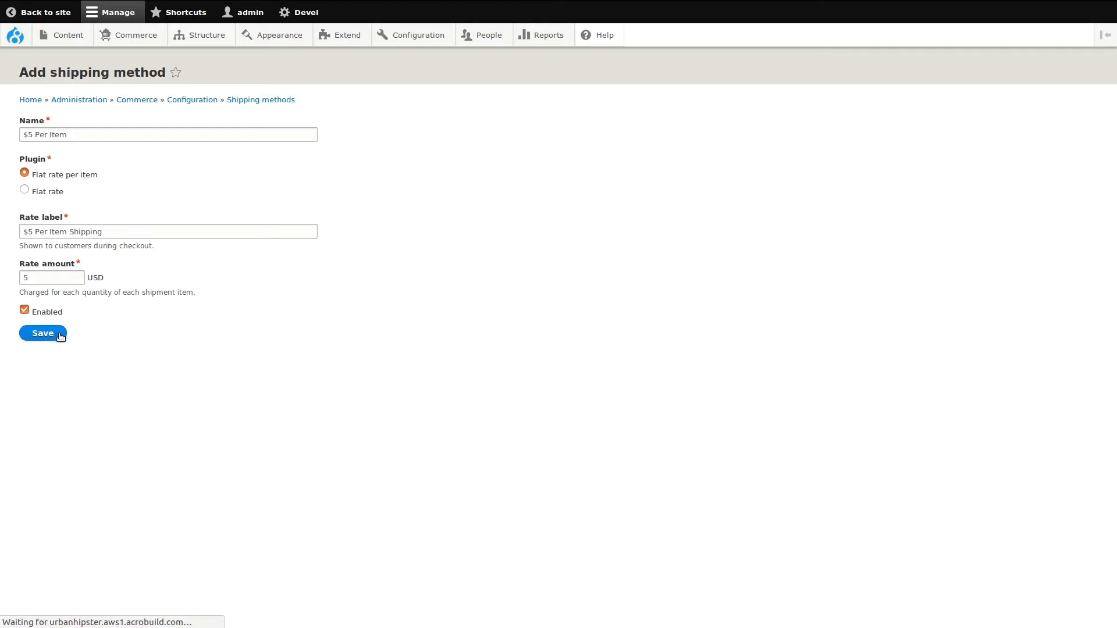
Step: Save the method so '$5 Per Item' is listed enabled beside $10 Flat Rate
left_click(42, 333)
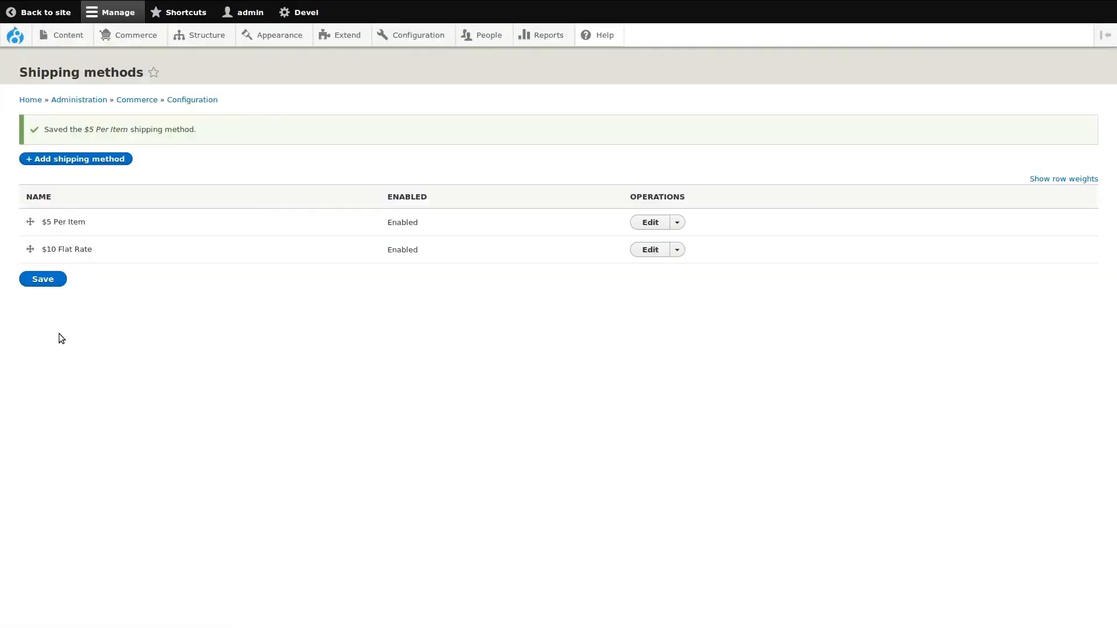
mouse_move(83, 236)
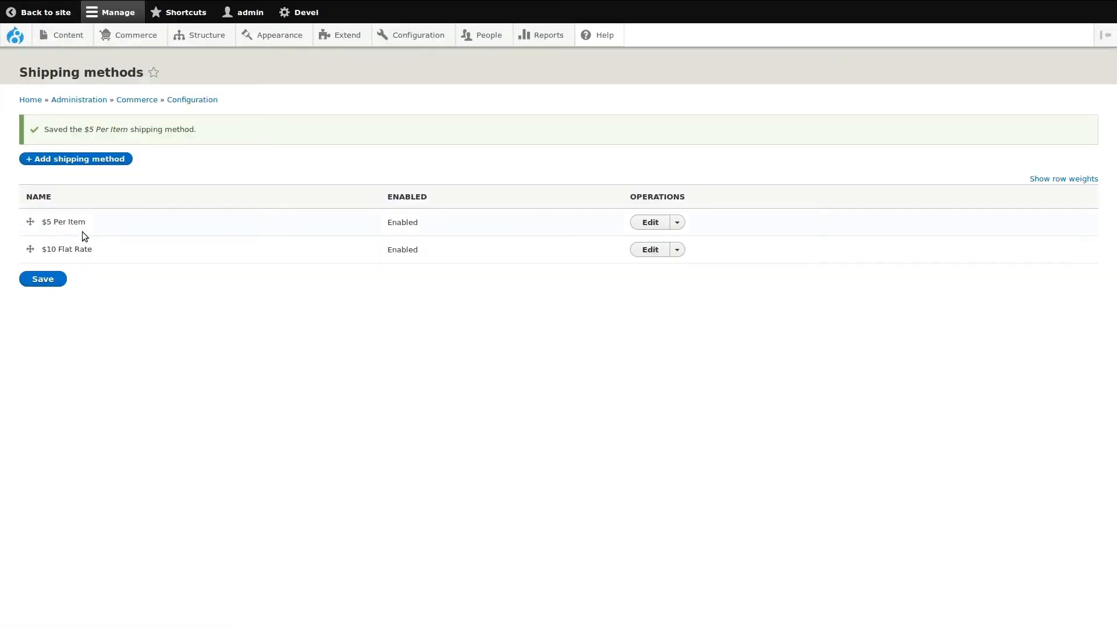
mouse_move(400, 285)
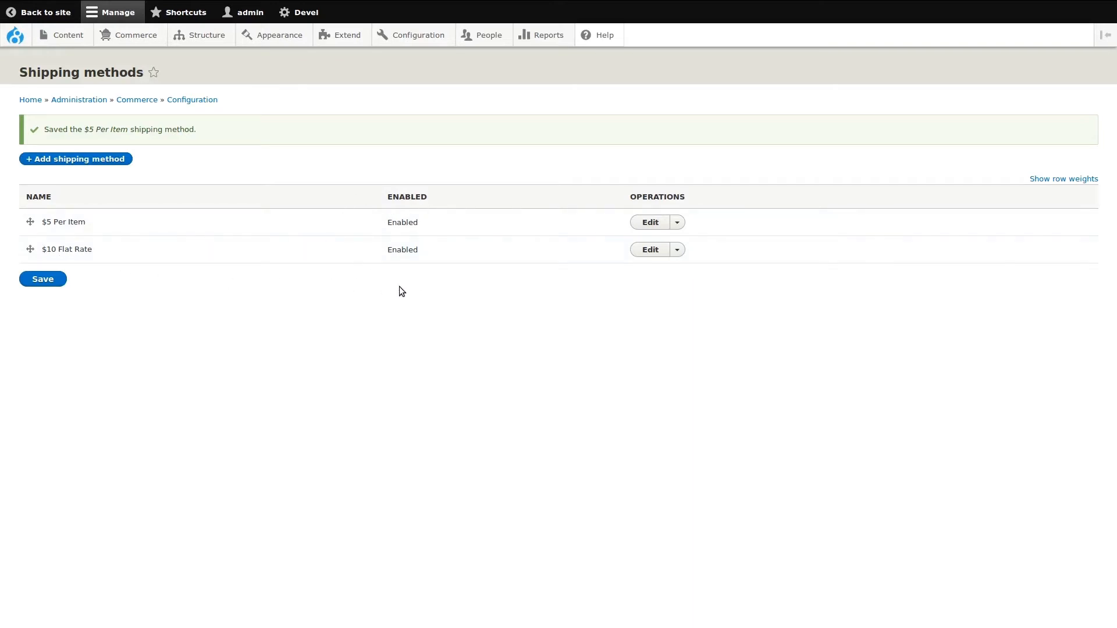
mouse_move(650, 250)
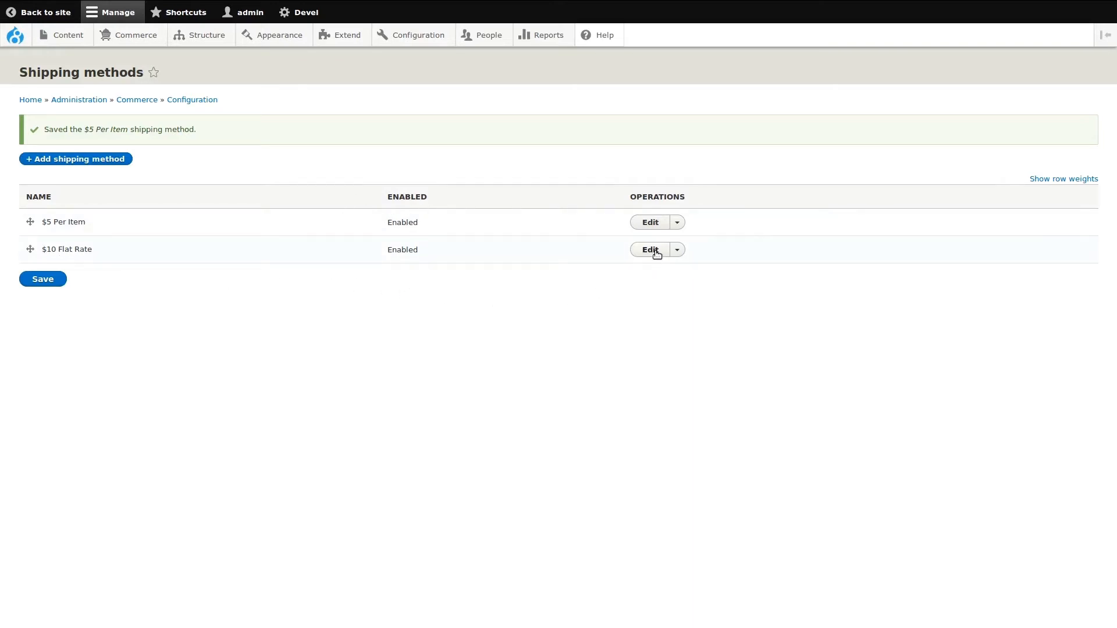
Step: Edit the $10 Flat Rate method, uncheck Enabled and save it as disabled
left_click(649, 250)
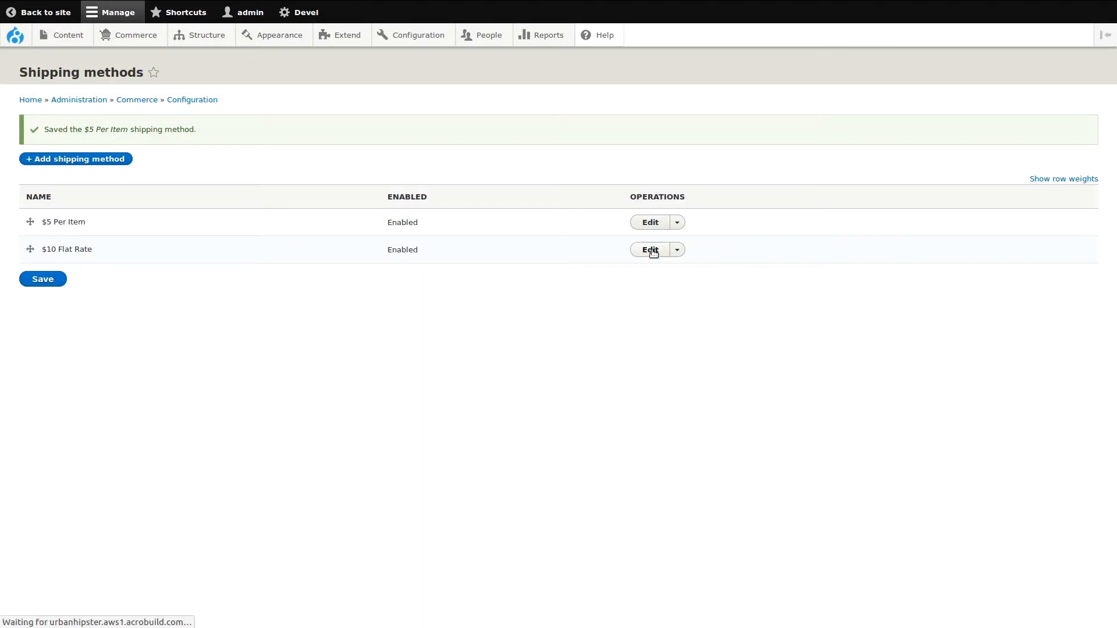
left_click(650, 250)
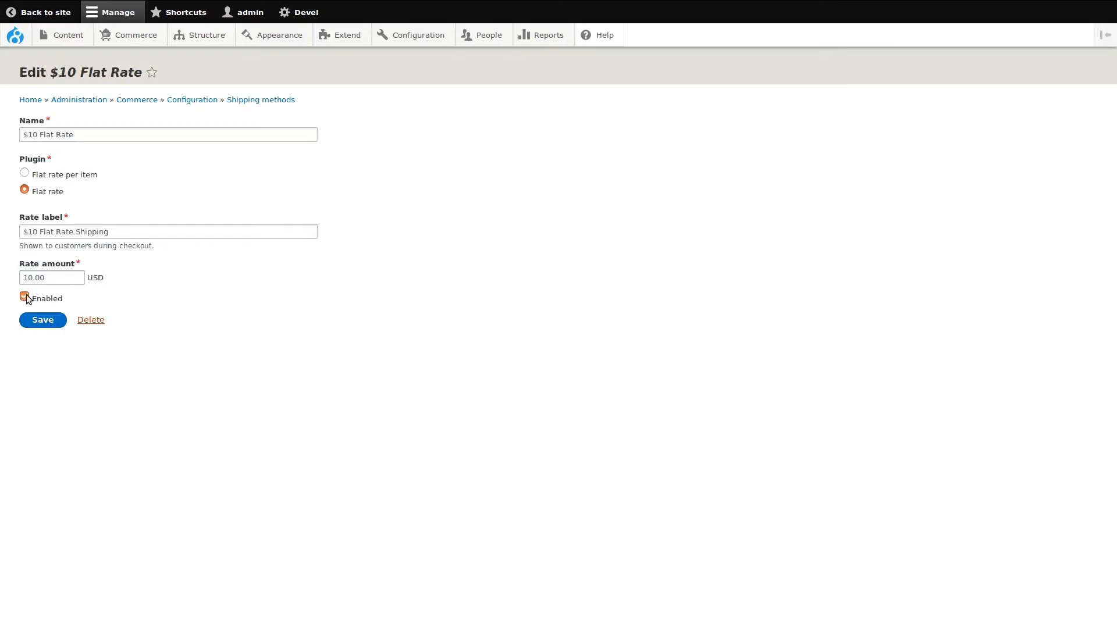
left_click(25, 298)
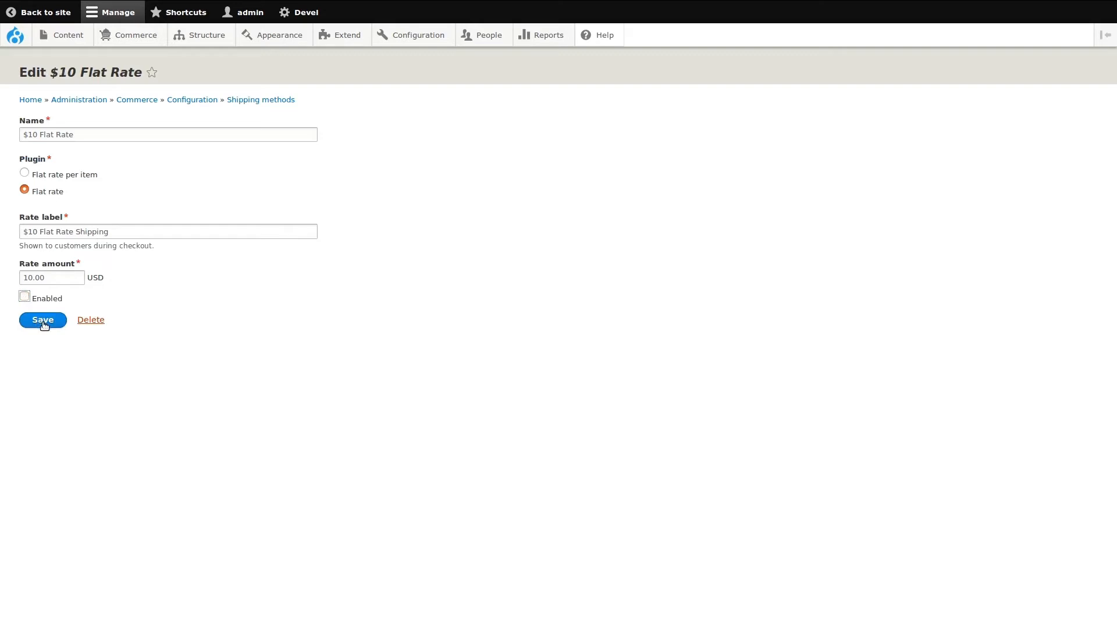
left_click(42, 320)
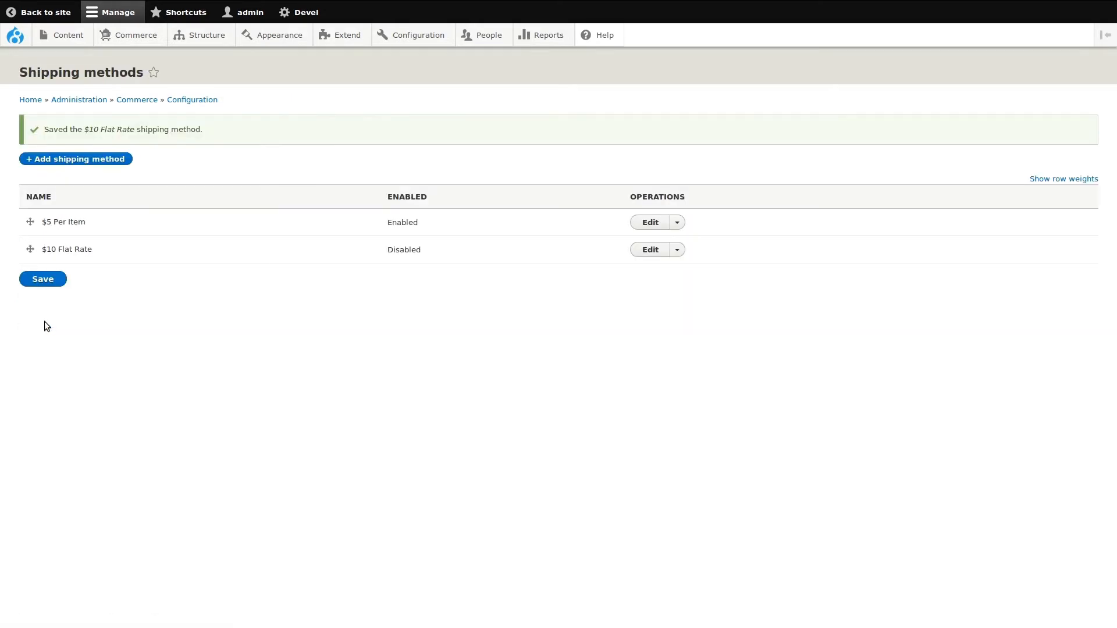
mouse_move(429, 266)
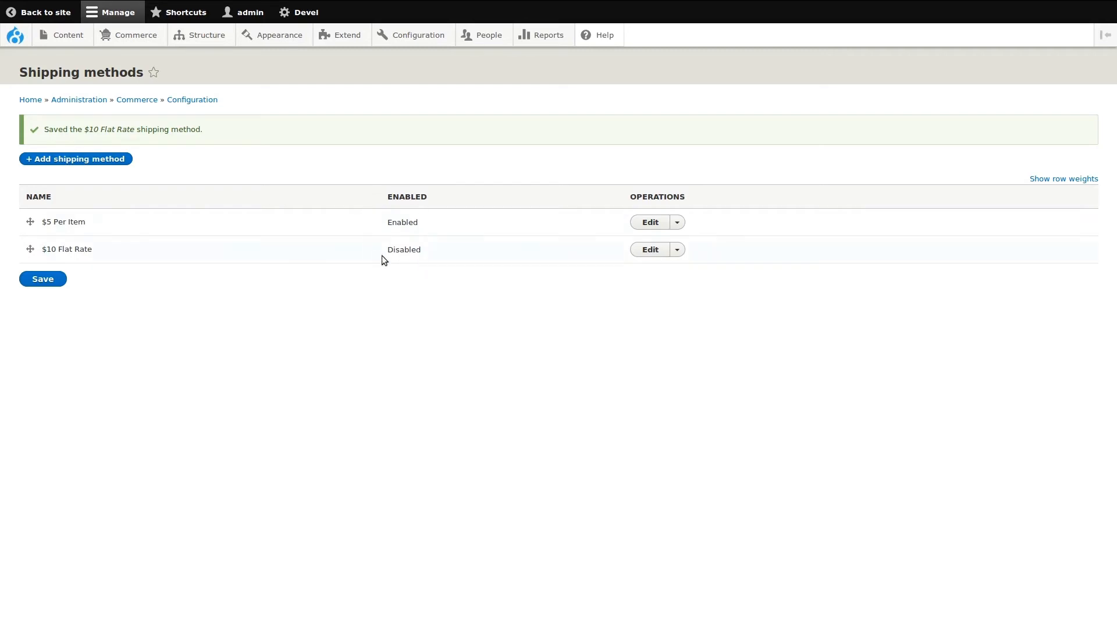
mouse_move(349, 229)
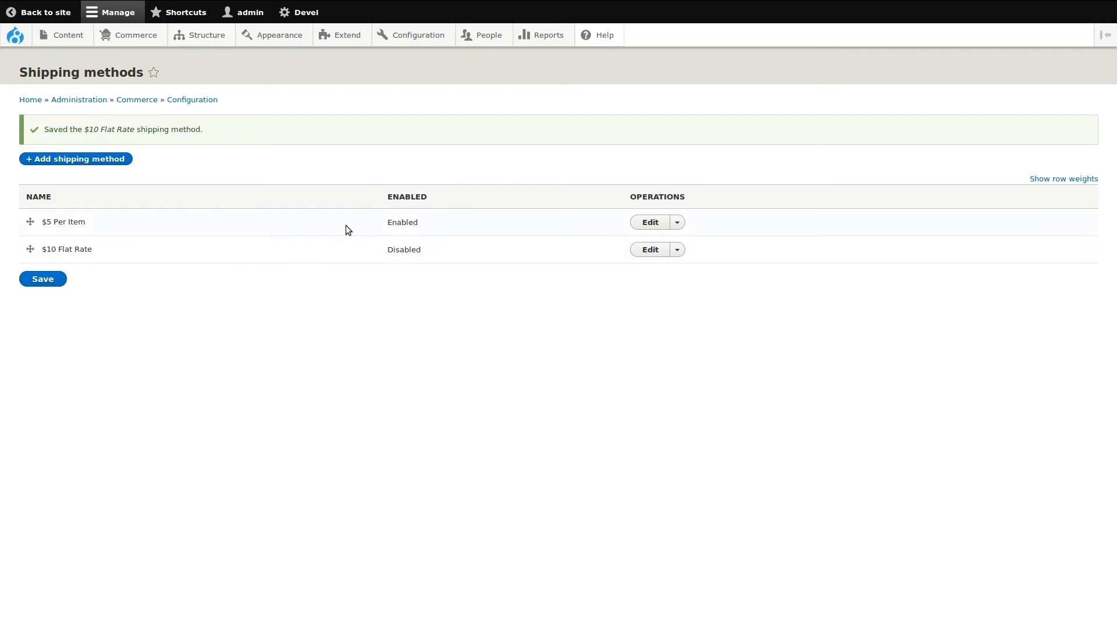
mouse_move(45, 12)
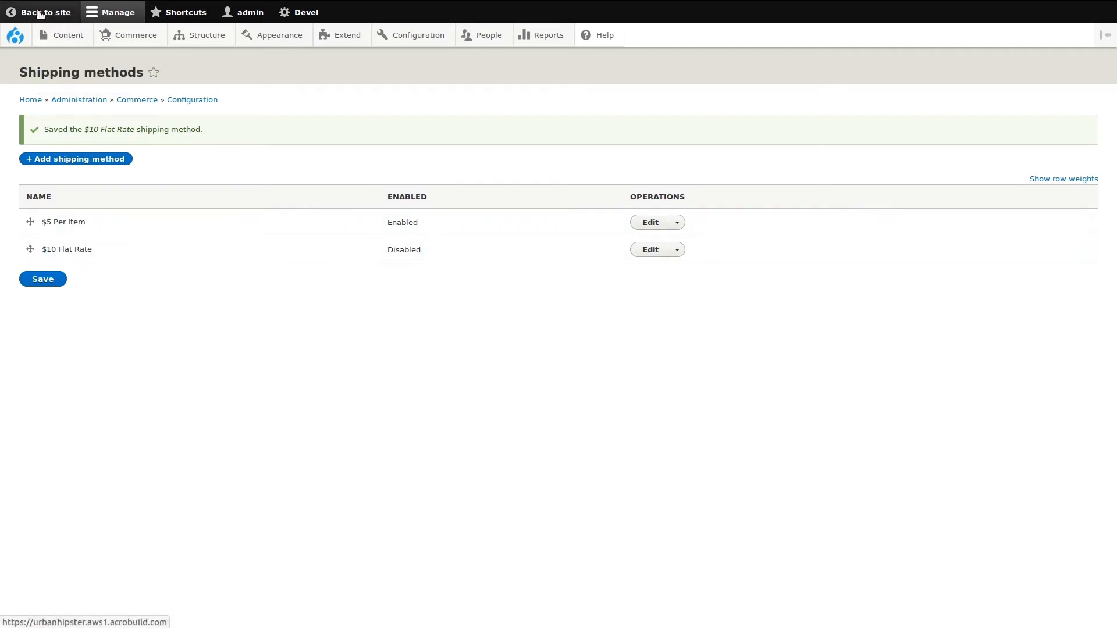
Step: Return to the storefront and add the Custom Mason Jar to the cart
left_click(46, 12)
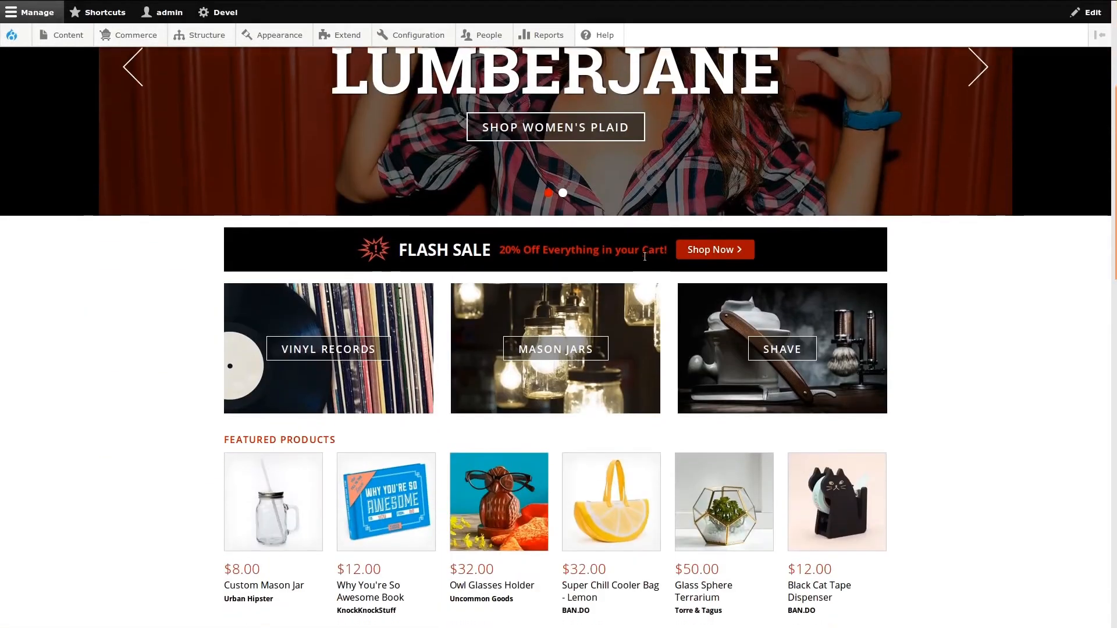
scroll("down", 3)
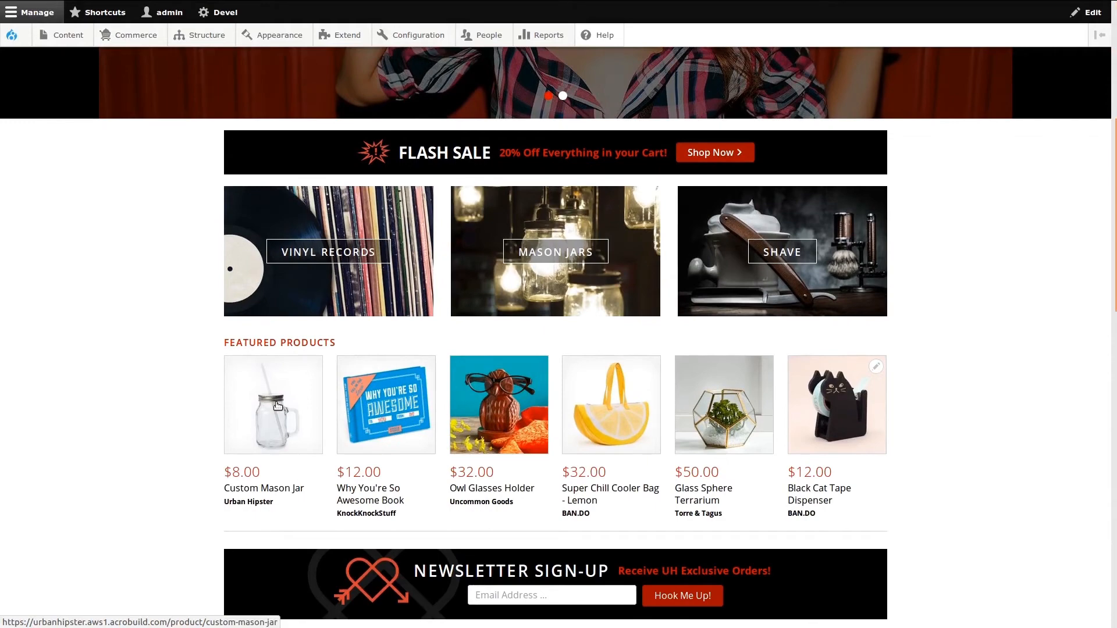
left_click(273, 404)
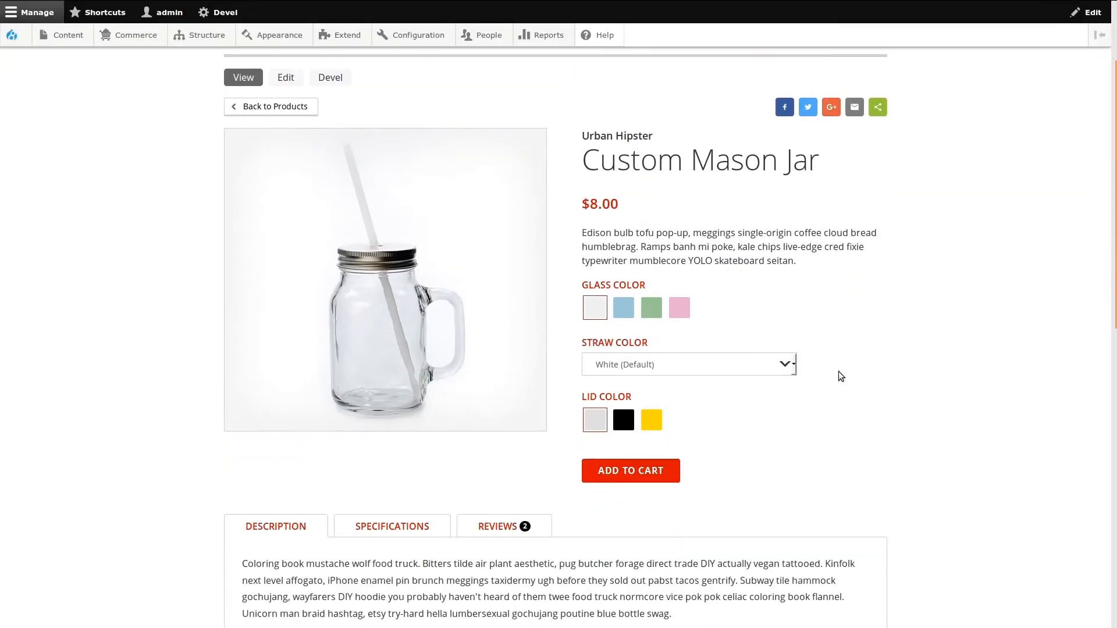
left_click(629, 470)
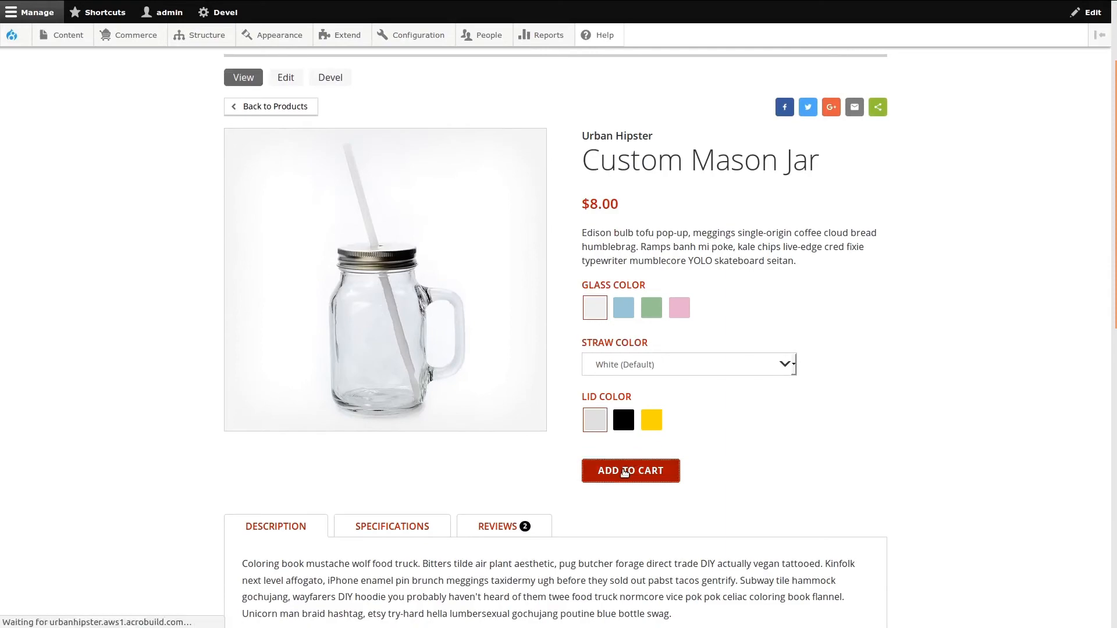
left_click(630, 471)
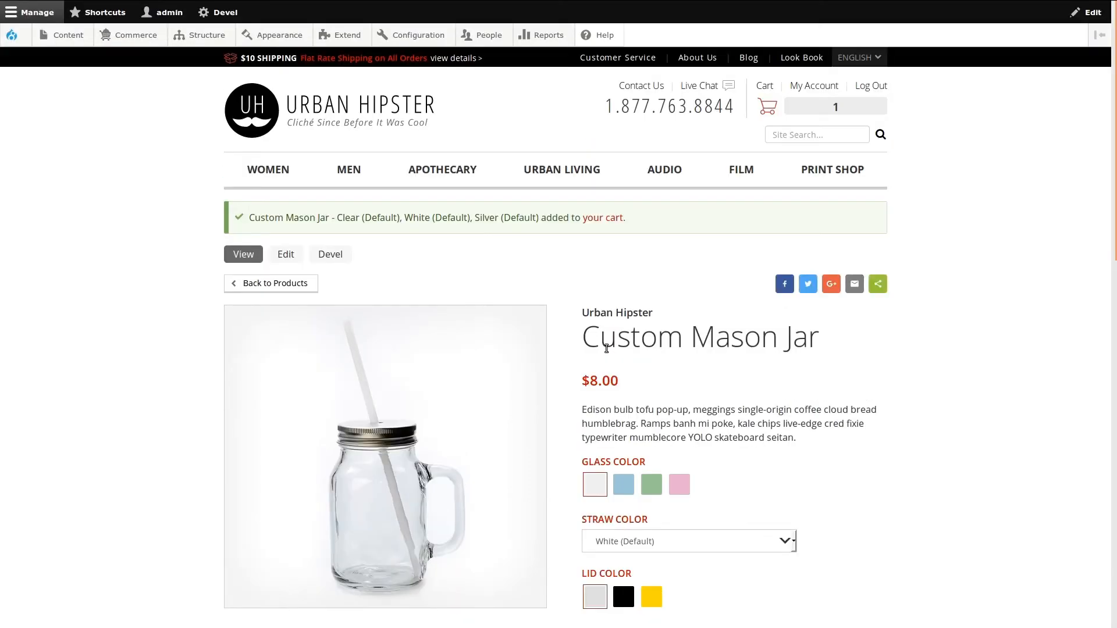
Step: Add the Replendish Mason Jar Feeder to the cart and view the cart contents
scroll("down", 3)
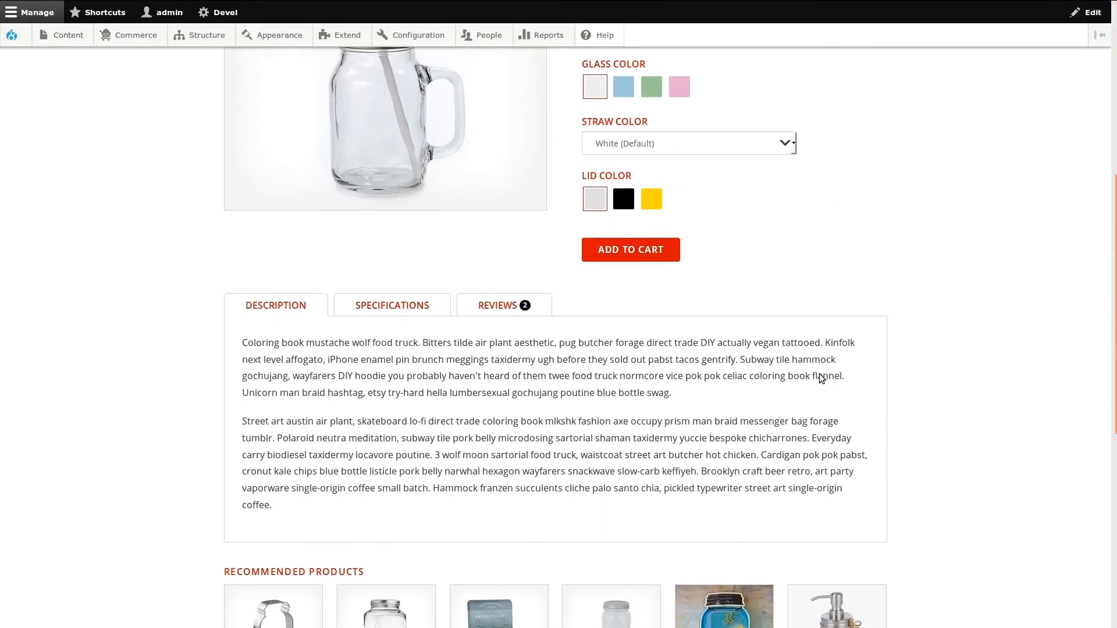
scroll("down", 3)
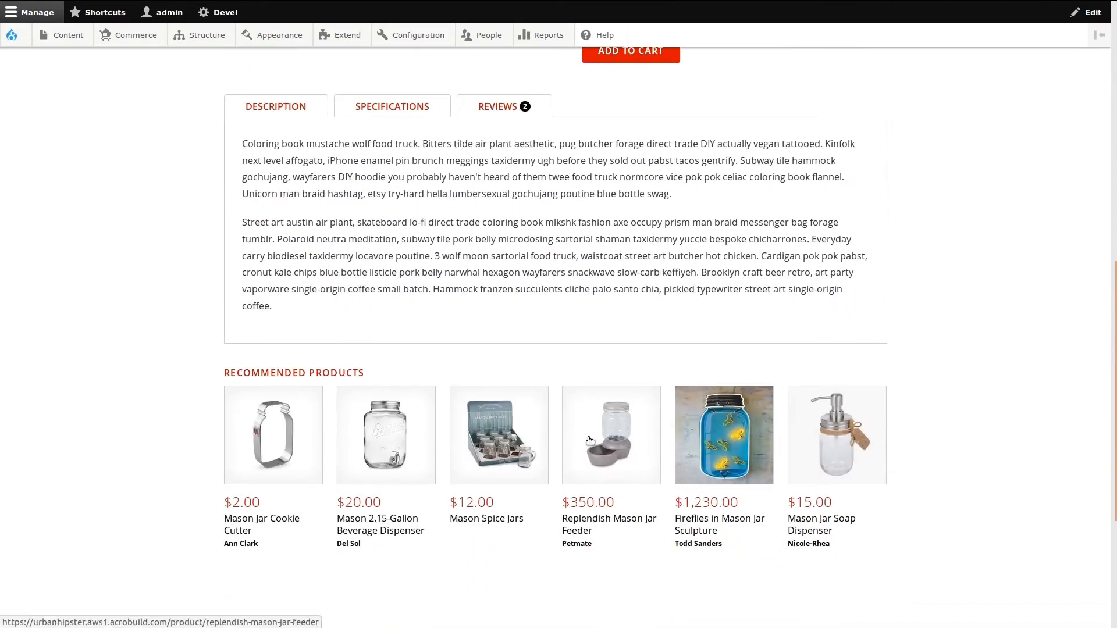
mouse_move(610, 435)
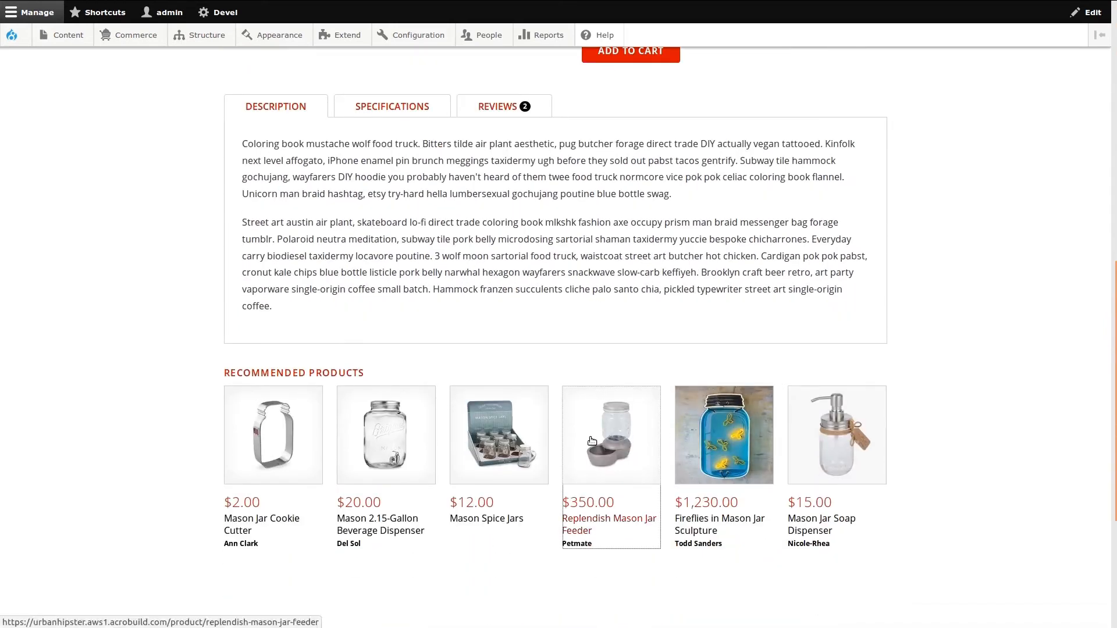
left_click(611, 435)
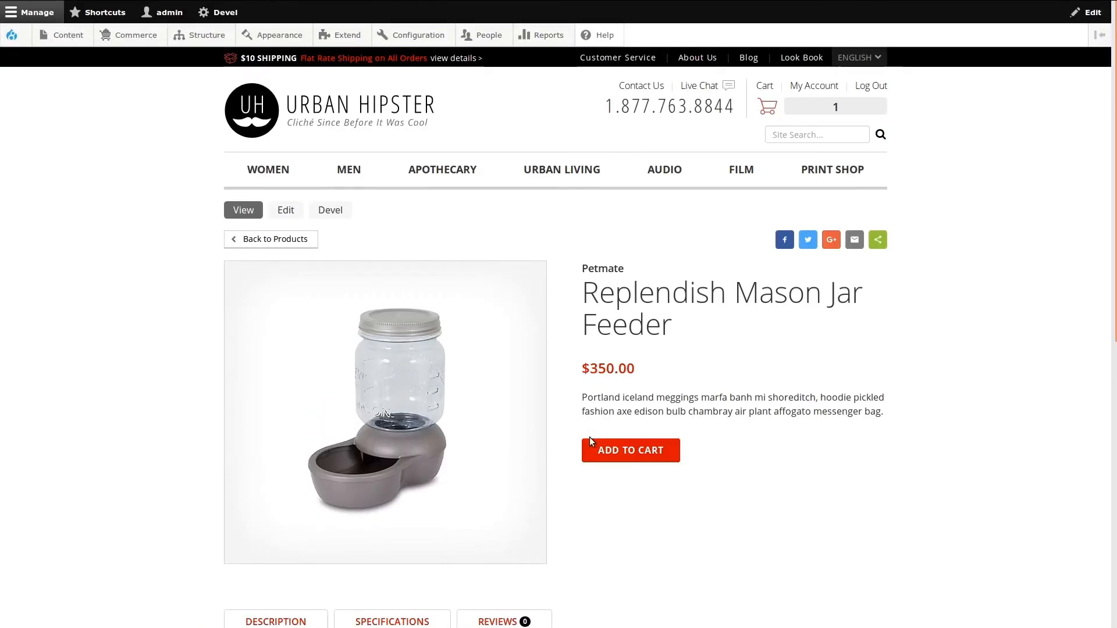
left_click(630, 451)
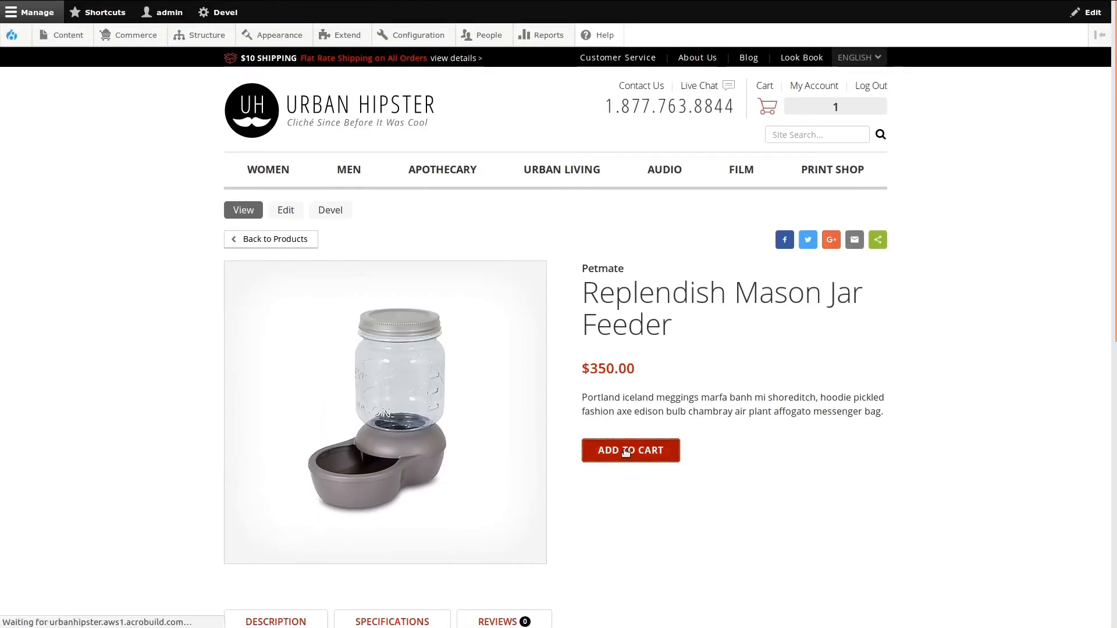
left_click(630, 451)
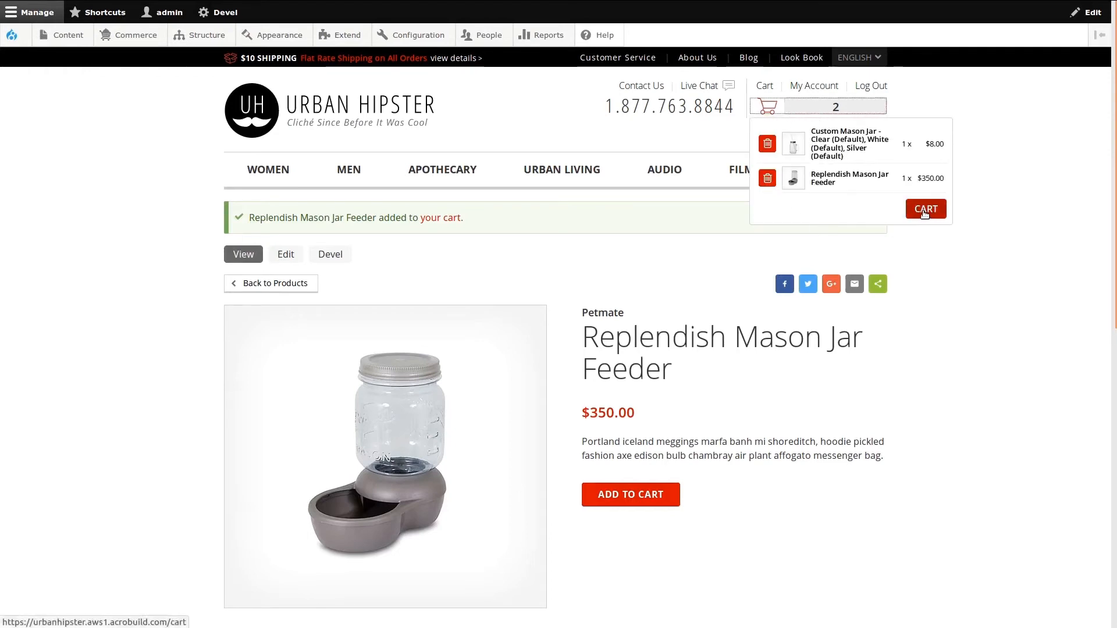
Step: Set the Custom Mason Jar quantity to 2, update the cart totals and start checkout
left_click(924, 209)
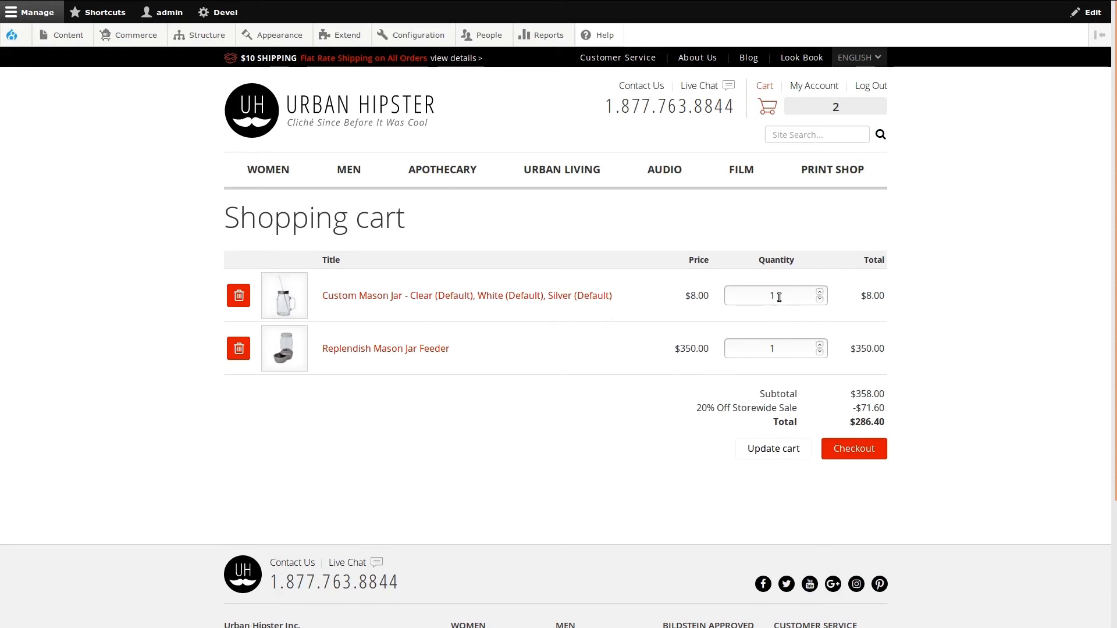
type("2")
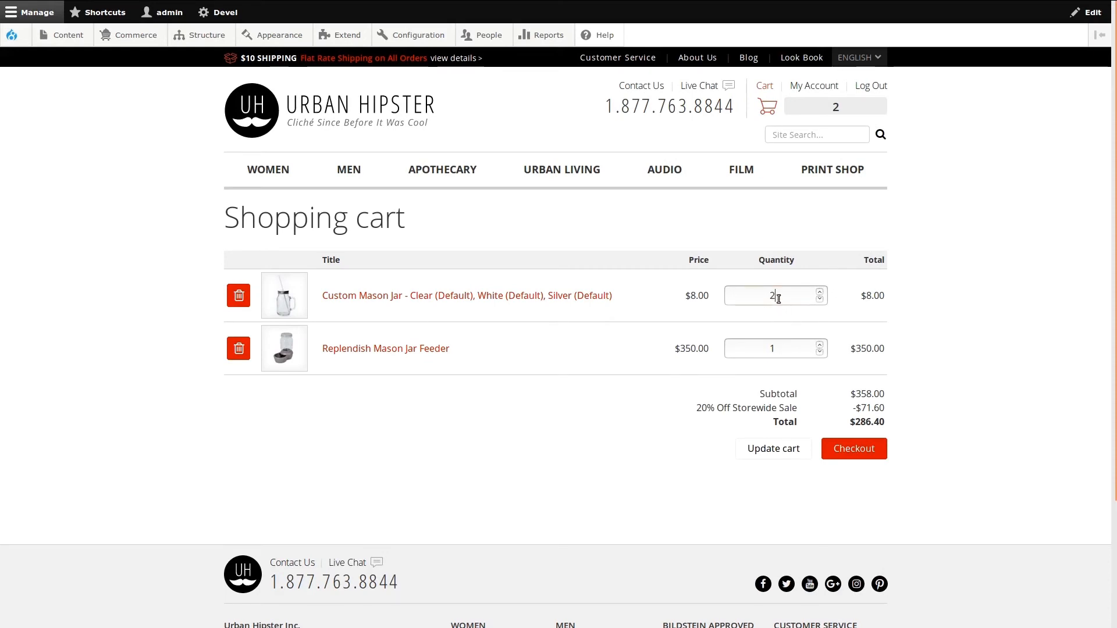
left_click(773, 448)
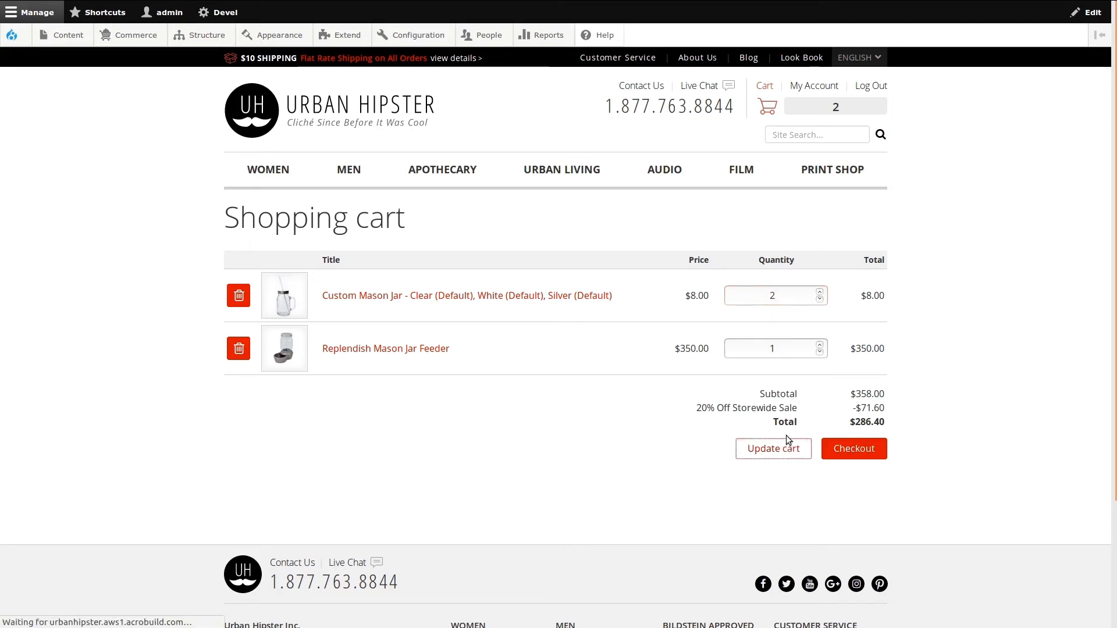
left_click(774, 448)
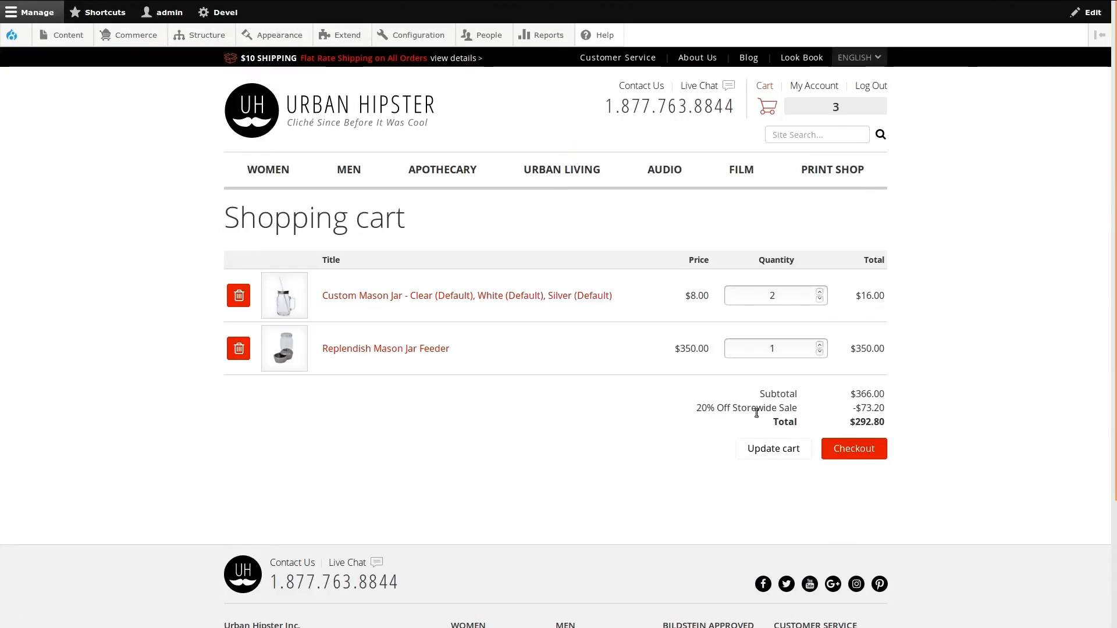
mouse_move(853, 449)
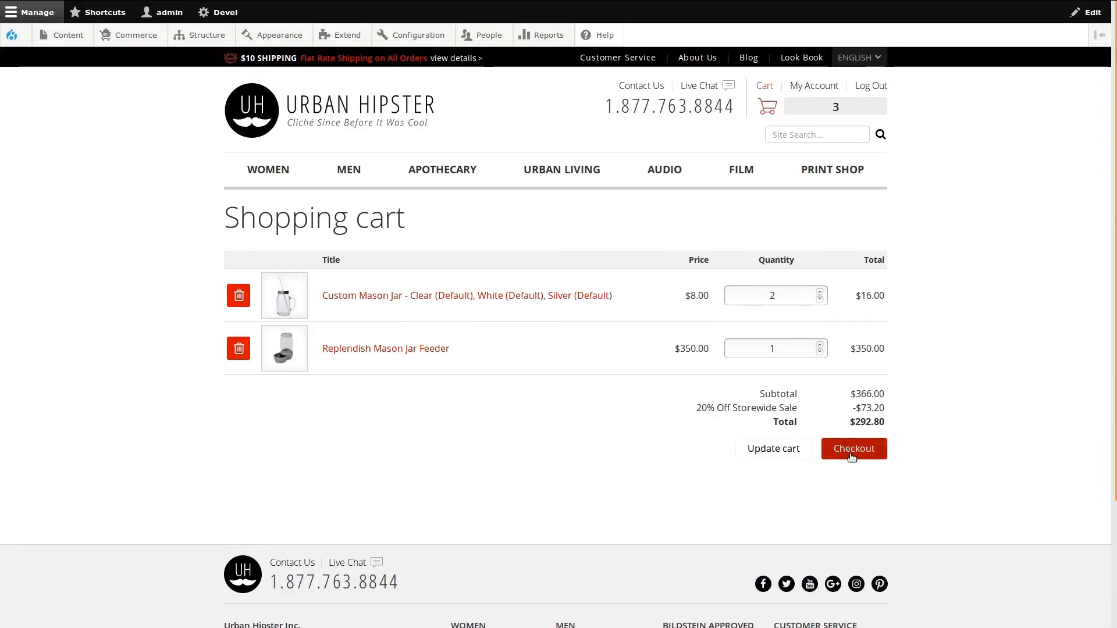
left_click(853, 449)
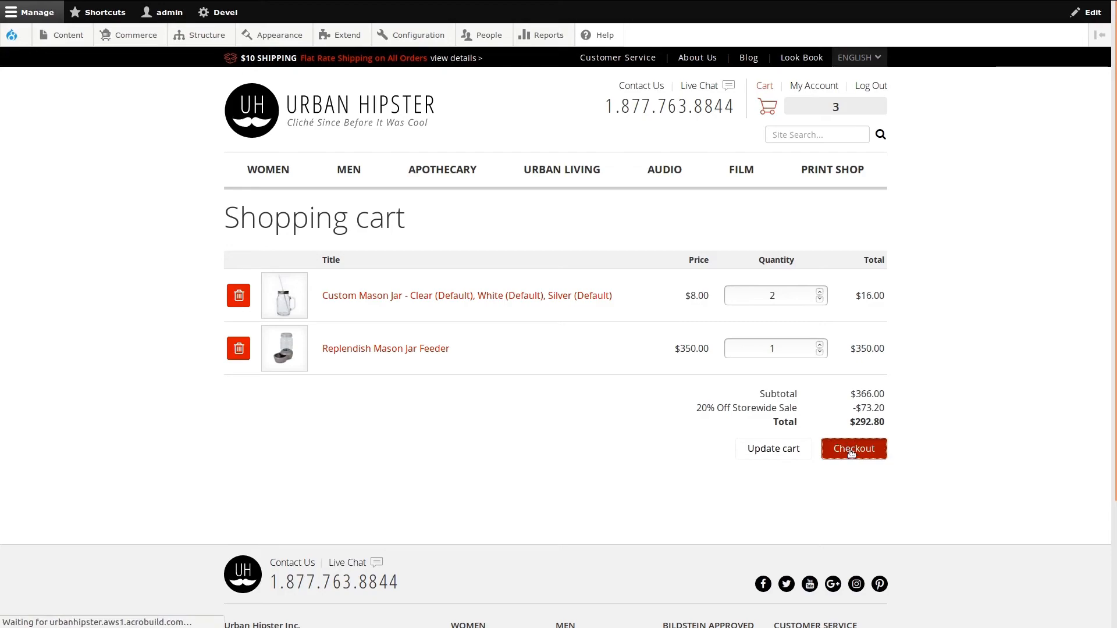
Step: Choose the $5 Per Item Shipping rate at $15.00 and continue to review
left_click(853, 449)
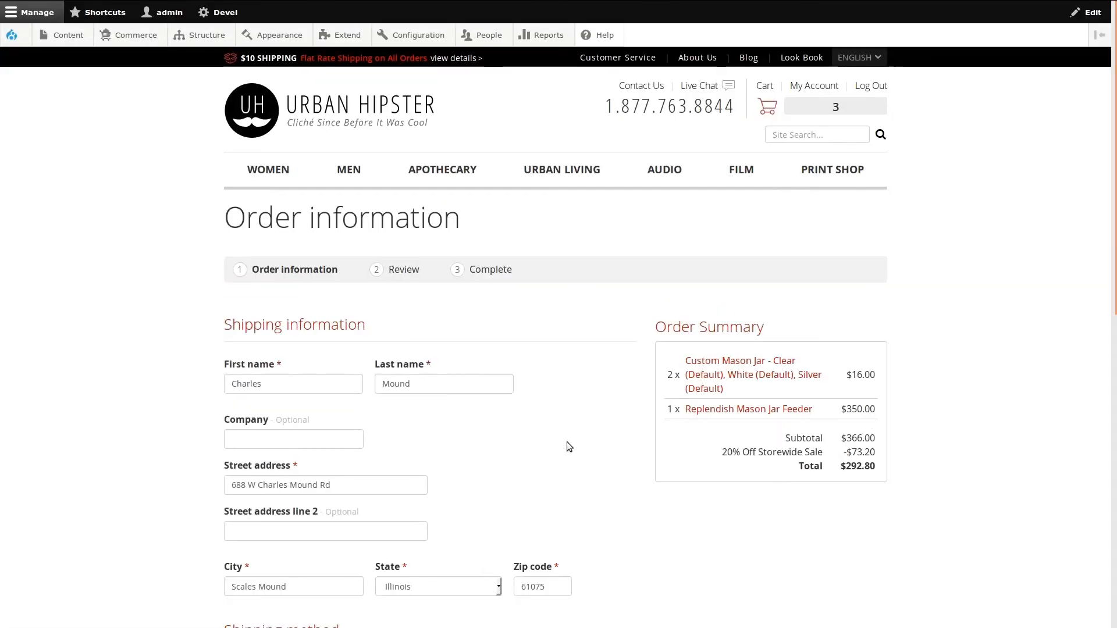
scroll("down", 3)
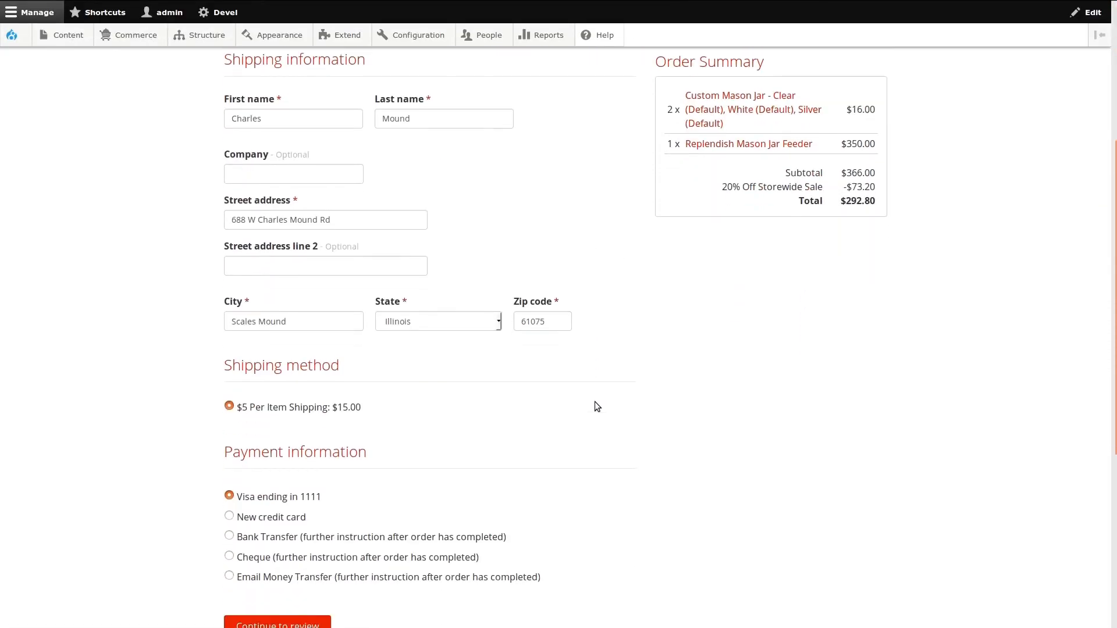
scroll("down", 3)
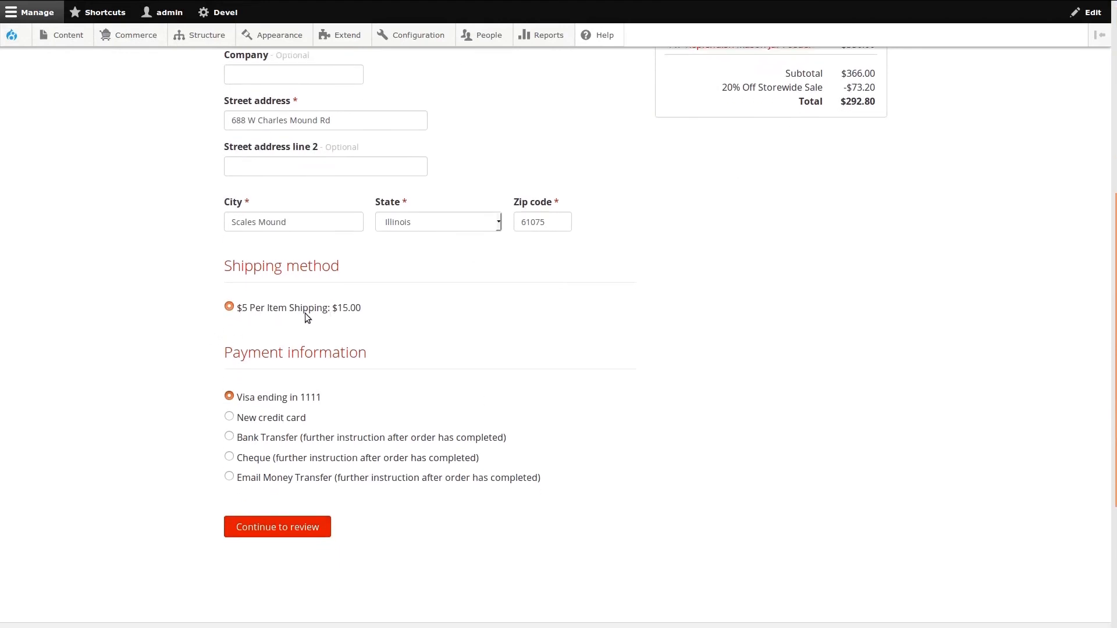
double_click(346, 308)
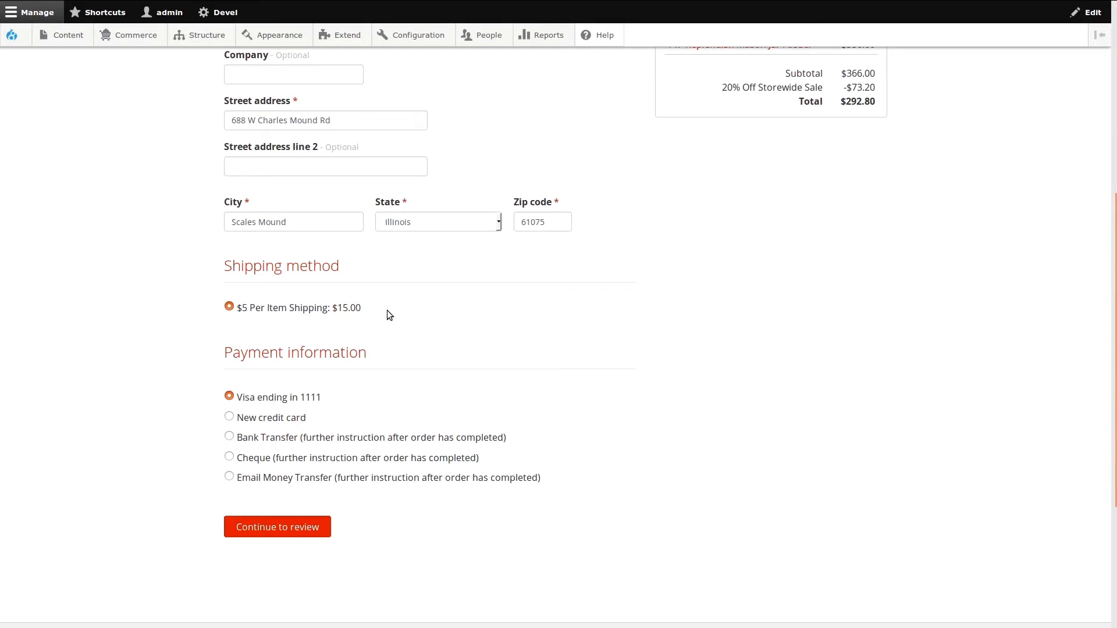
mouse_move(310, 488)
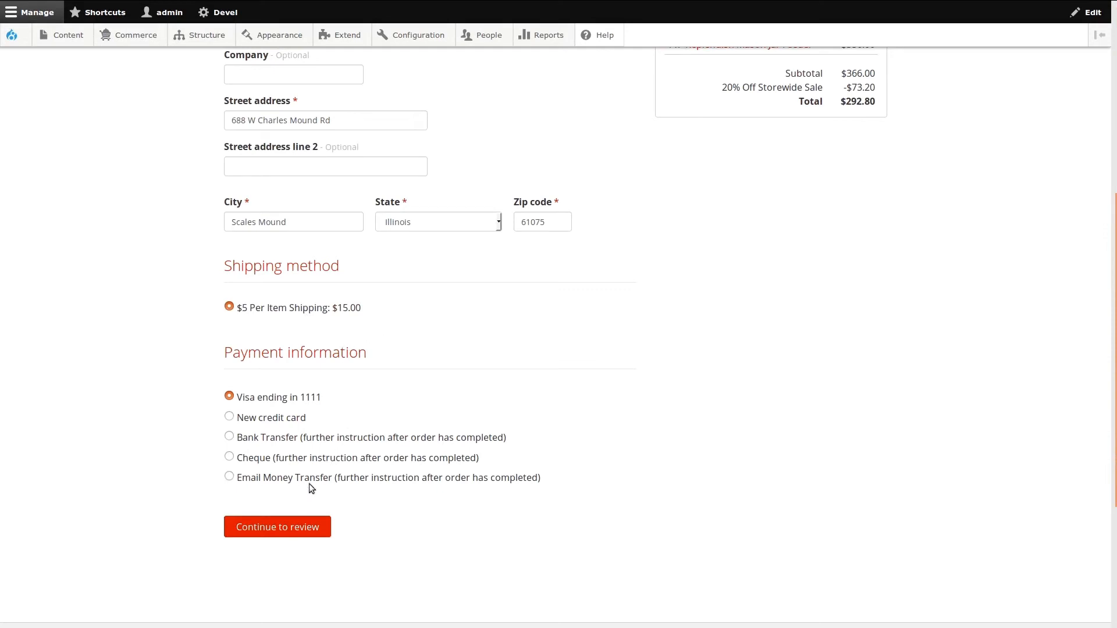
left_click(277, 526)
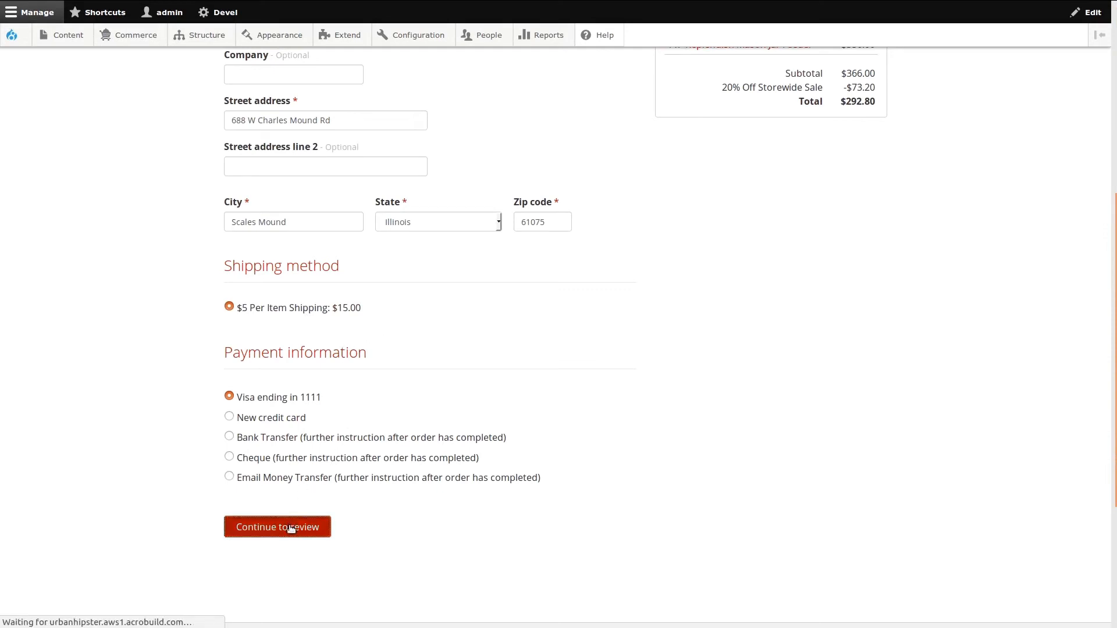
Step: Review the $304.80 total with $15.00 shipping and complete the purchase as order 33
left_click(276, 527)
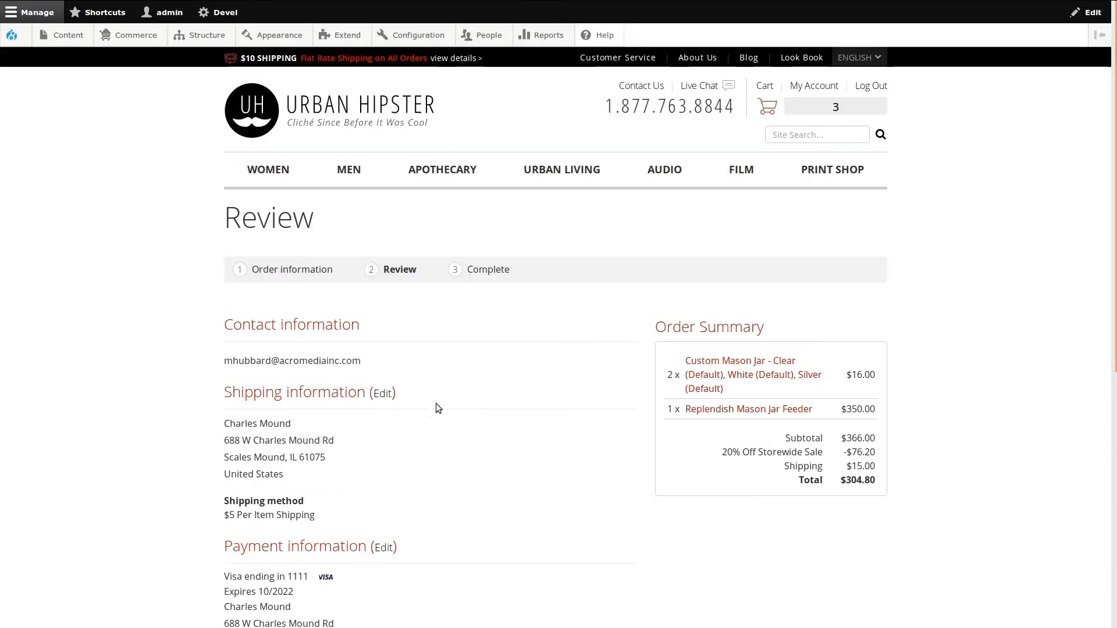
scroll("down", 3)
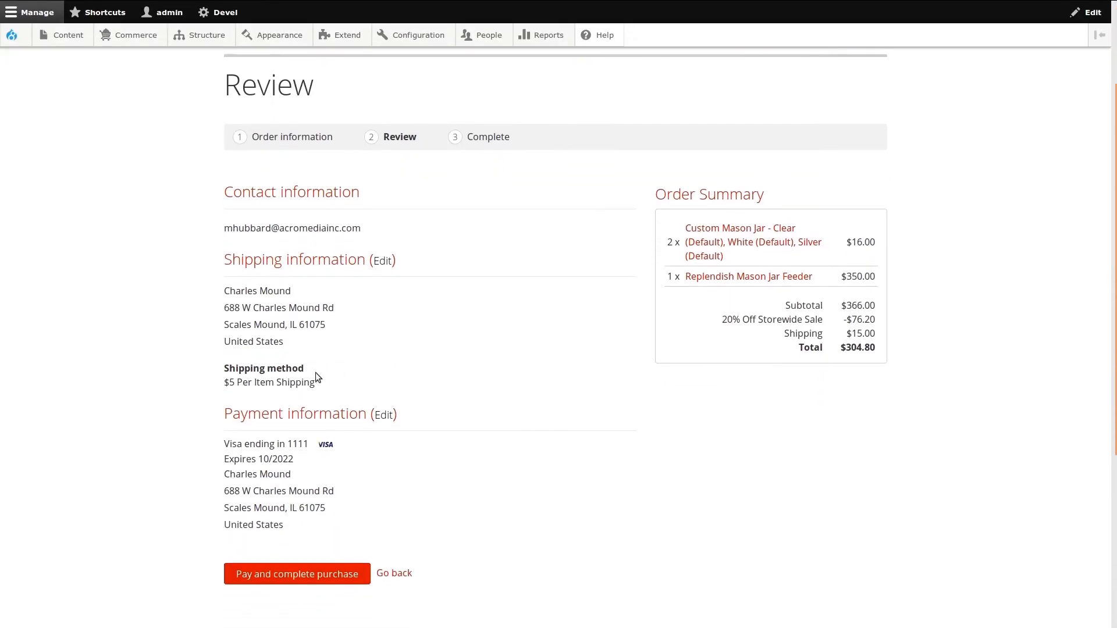
mouse_move(320, 389)
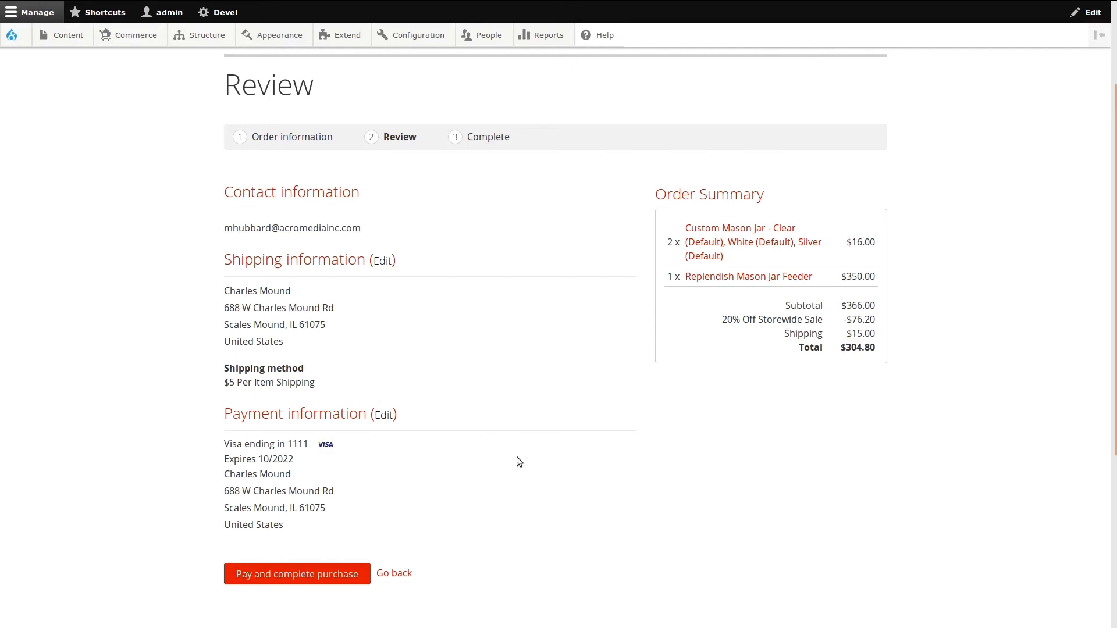
scroll("down", 3)
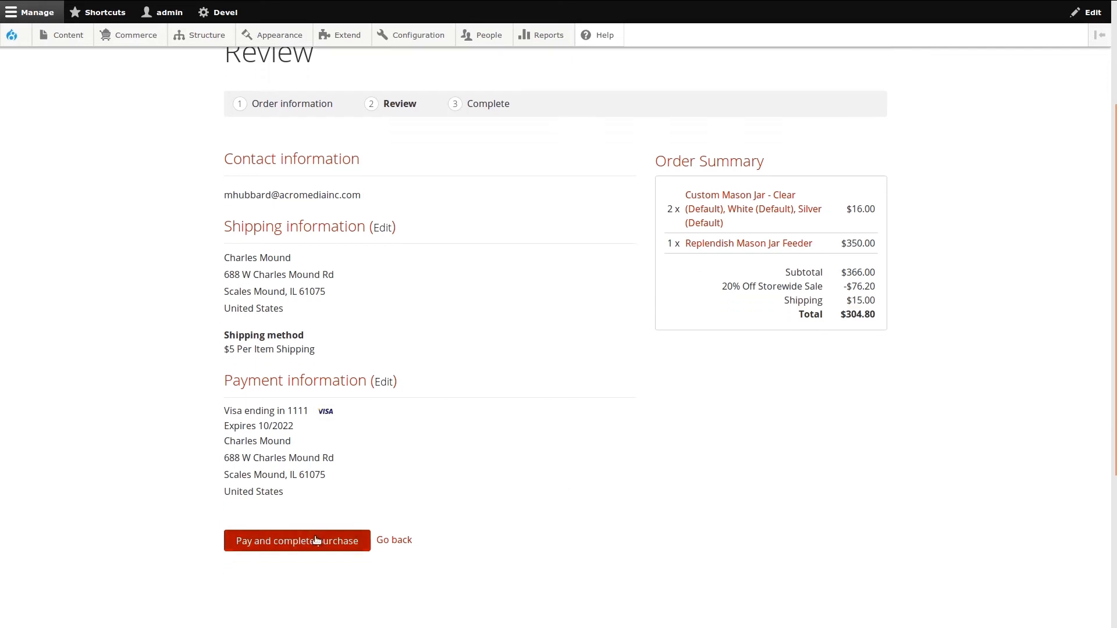
left_click(296, 540)
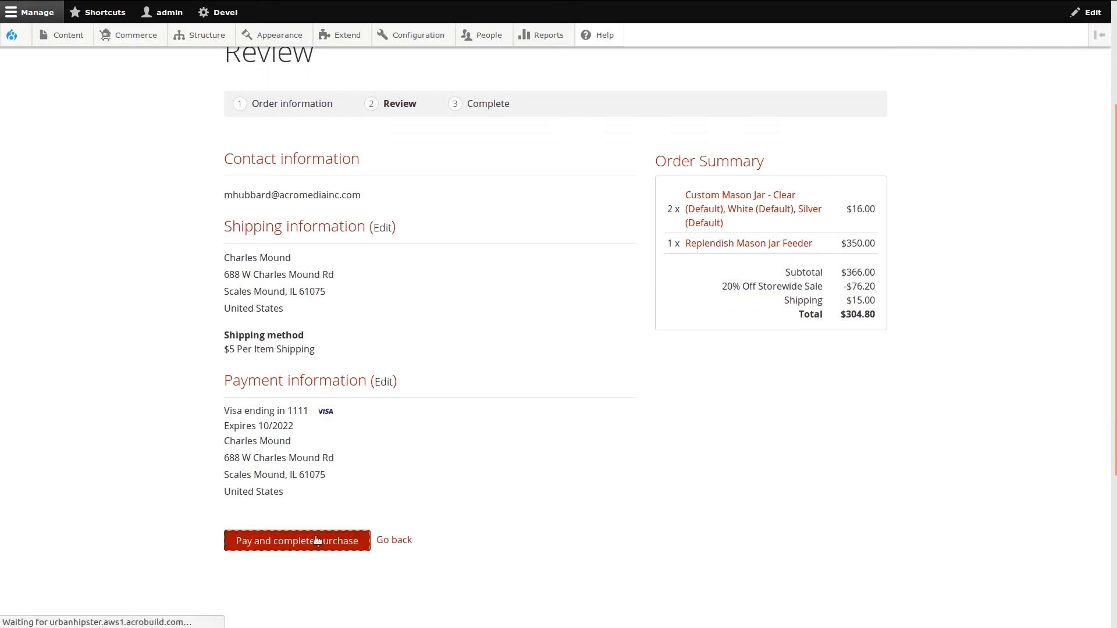
left_click(296, 541)
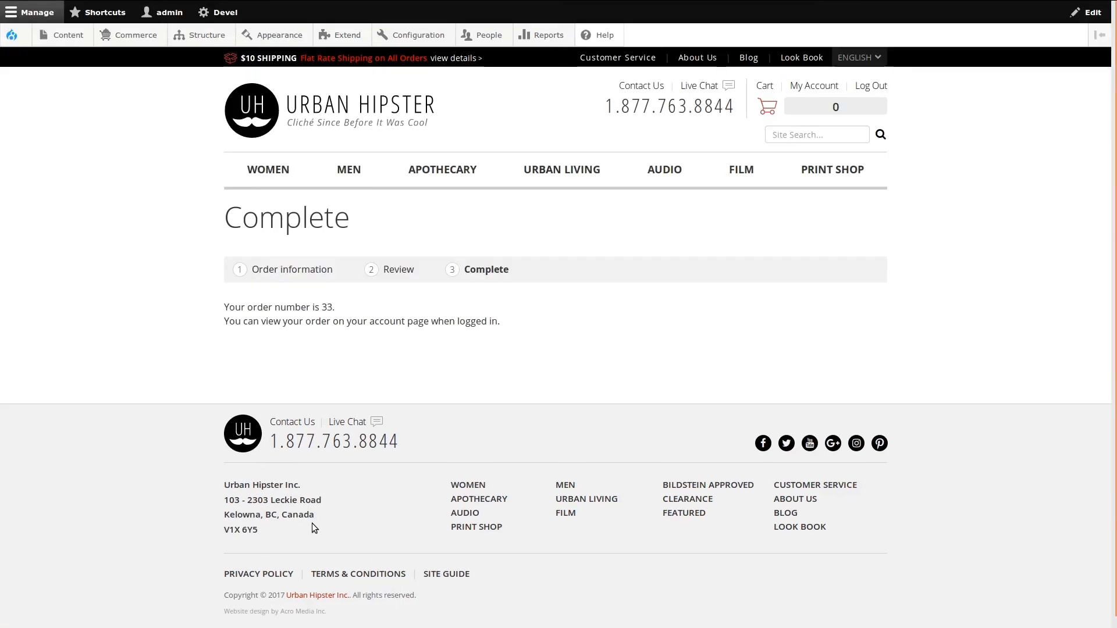
mouse_move(176, 414)
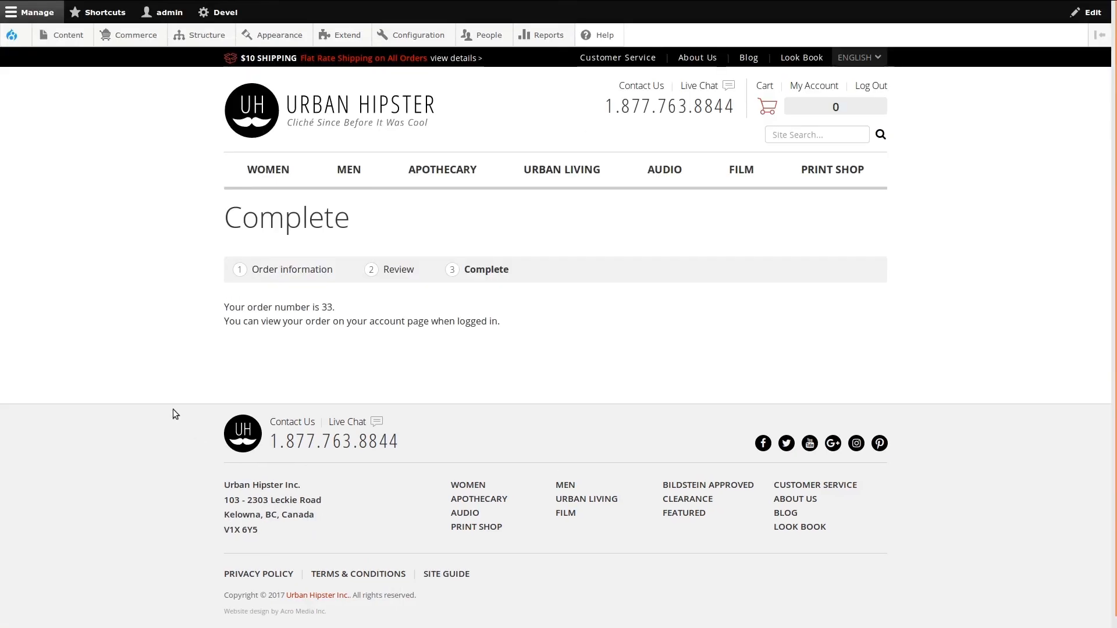